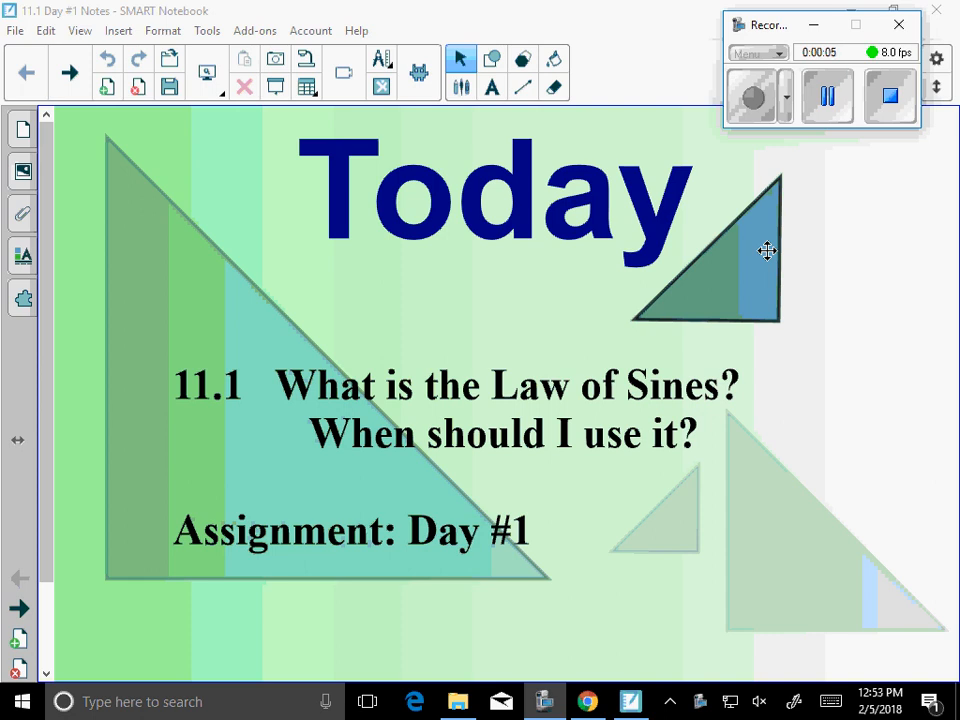
Scroll down the title page to the blank space below Assignment: Day #1.
scroll("down", 3)
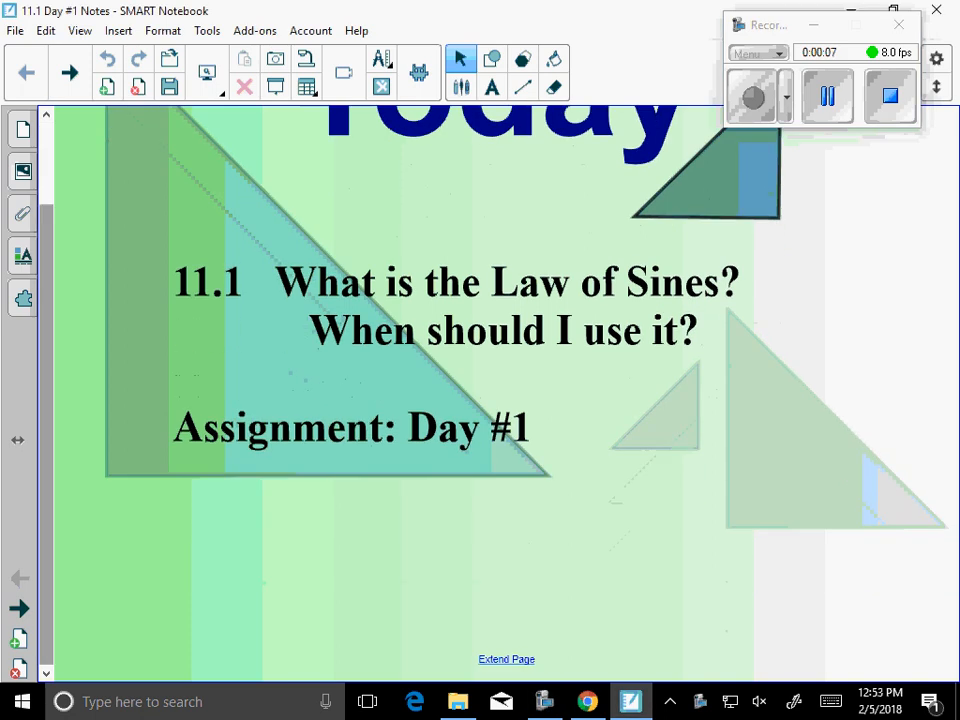
scroll("down", 3)
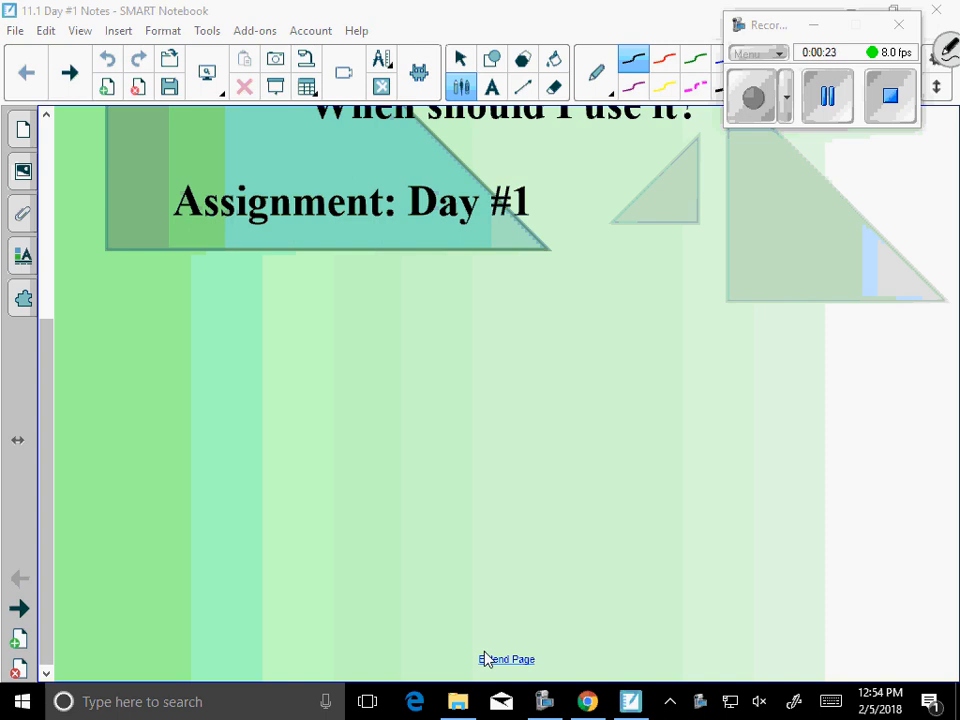
Handwrite the formula sin(A)/a = sin(B)/b = sin(C)/c.
left_click_drag(185, 290, 145, 320)
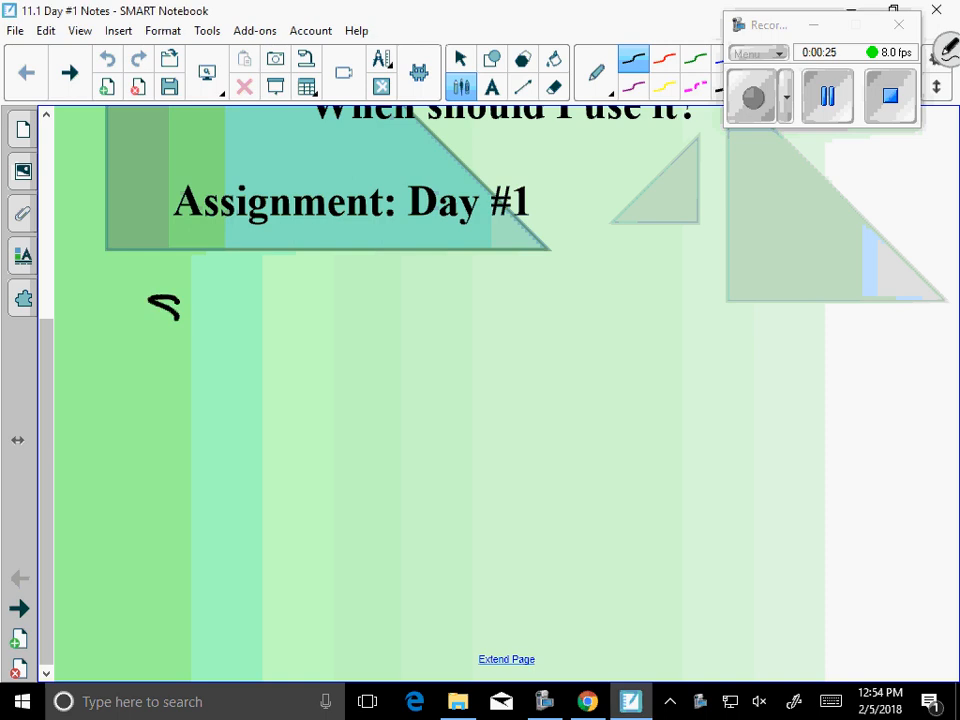
left_click_drag(150, 310, 280, 310)
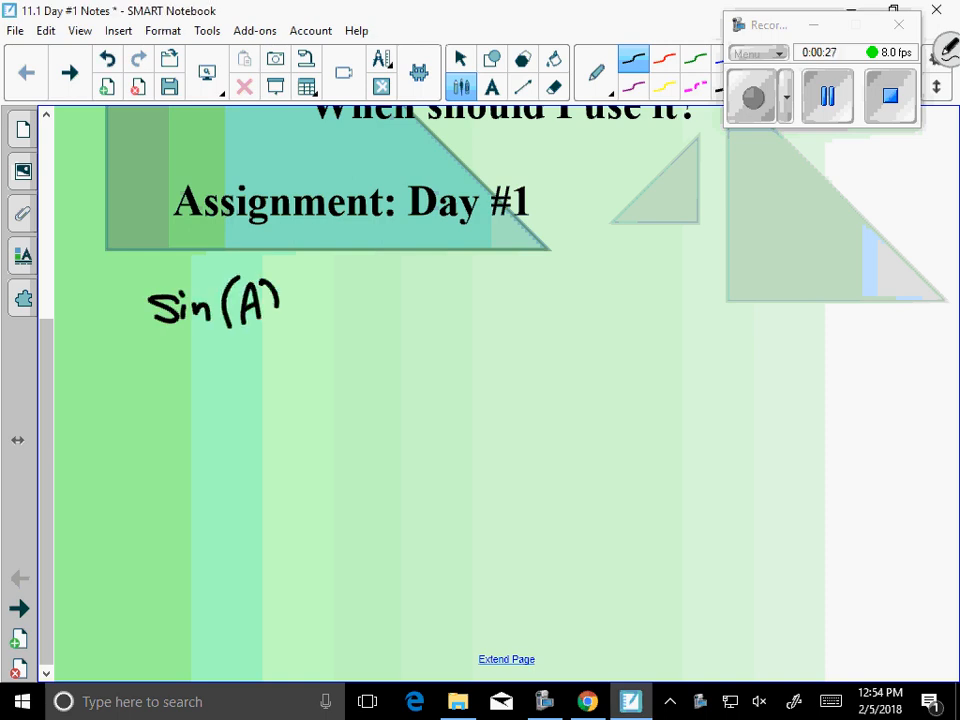
left_click_drag(150, 340, 290, 340)
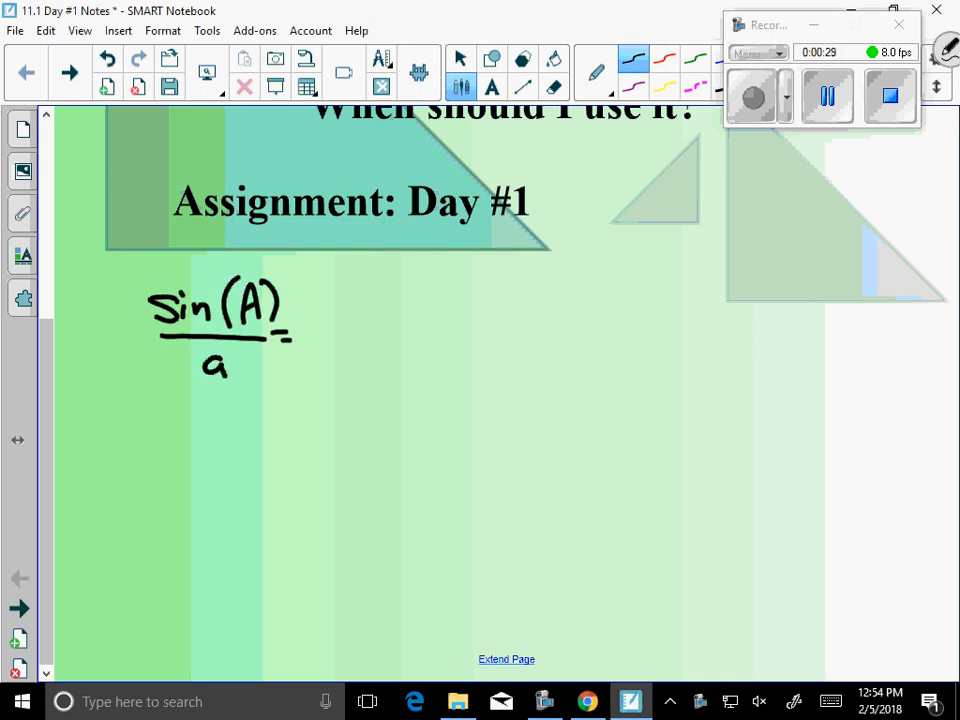
left_click_drag(320, 320, 420, 300)
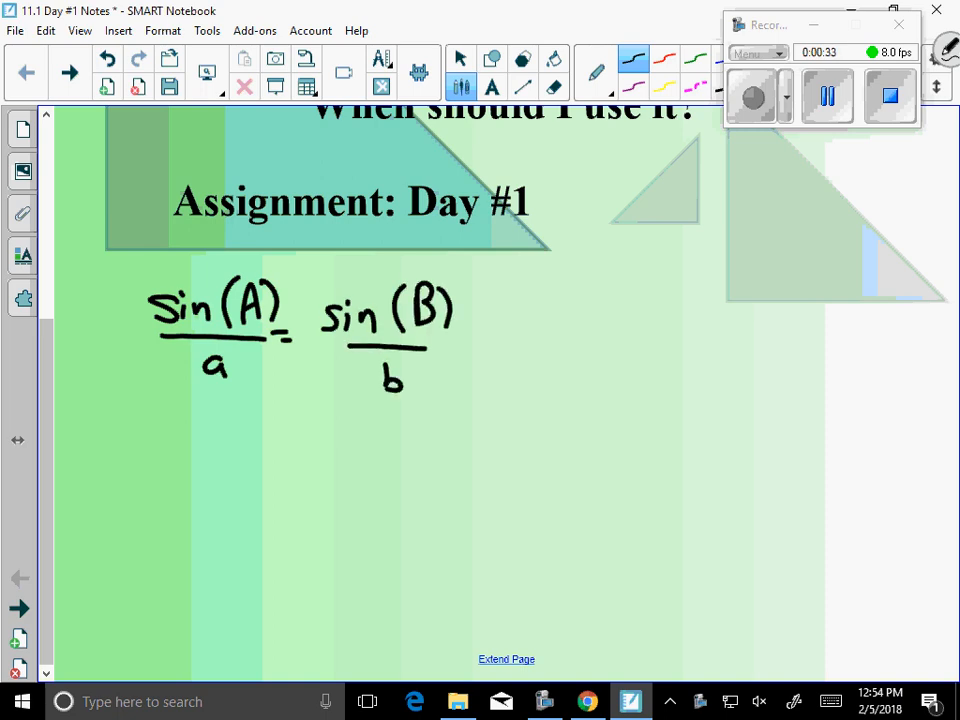
left_click_drag(470, 350, 560, 320)
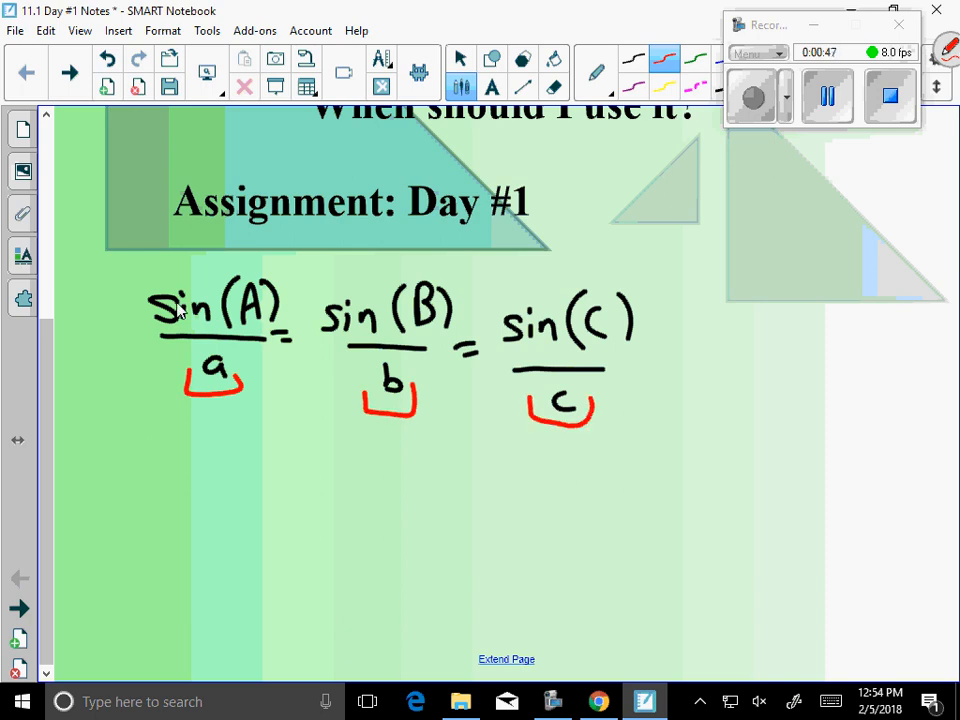
Bracket sides a, b, c in red as 'sides' and add blue arrows to the angles.
left_click_drag(175, 455, 205, 475)
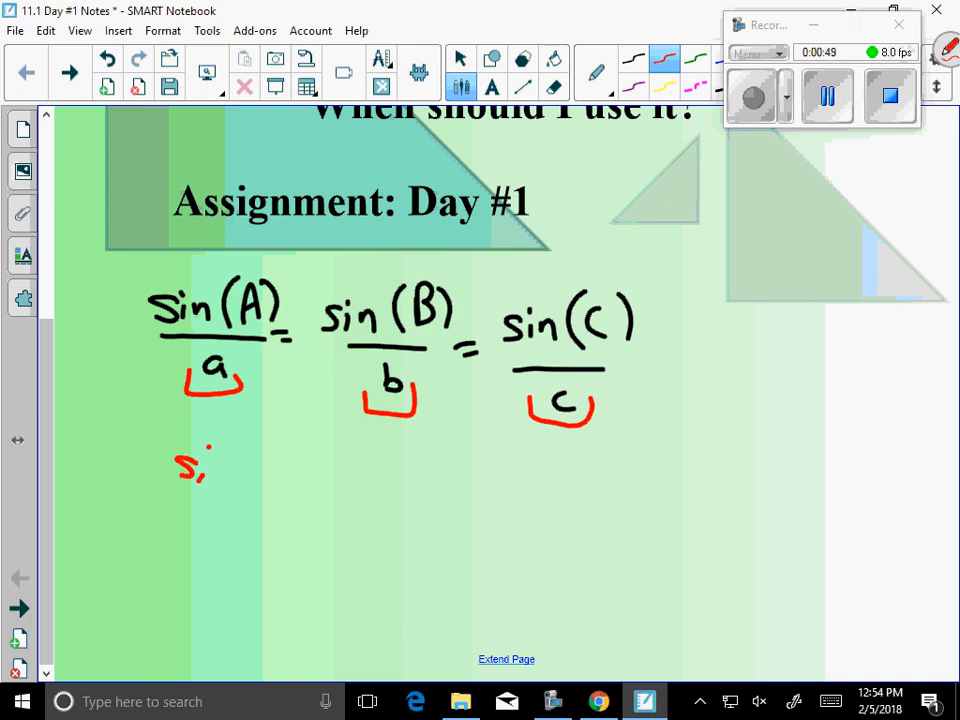
left_click_drag(210, 465, 265, 470)
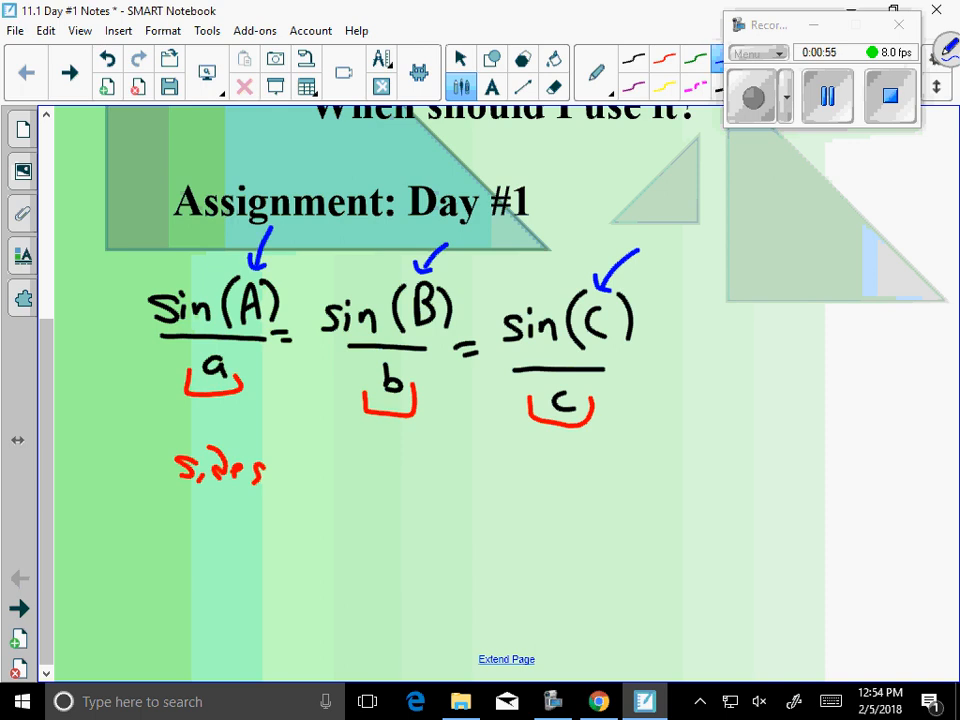
left_click_drag(330, 225, 410, 220)
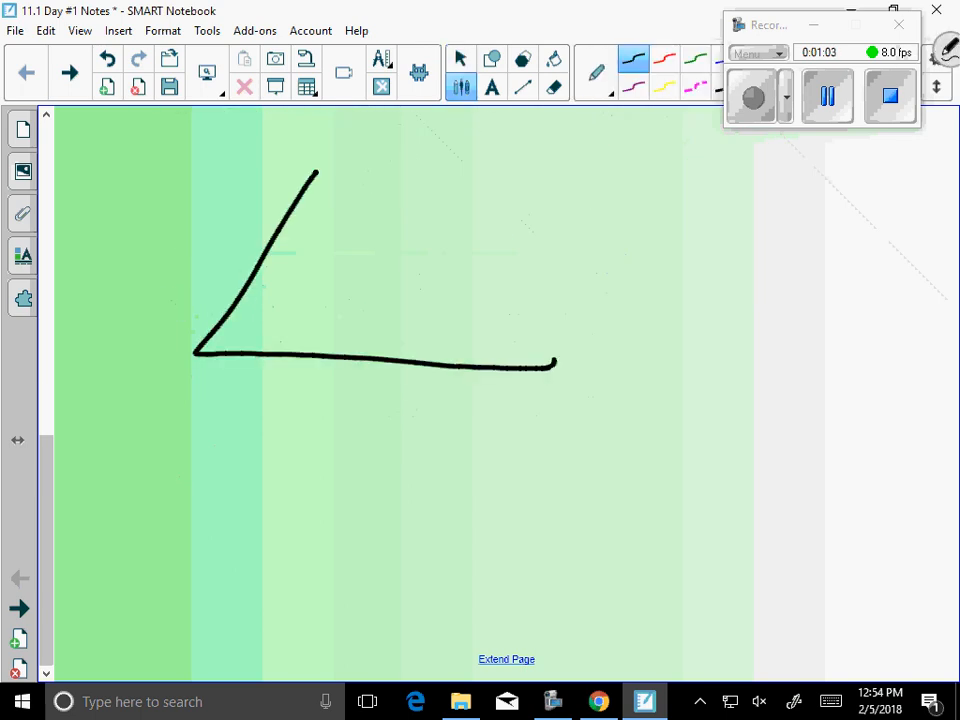
Draw a triangle and label its vertices with Greek letters alpha, beta, gamma.
left_click_drag(318, 175, 556, 367)
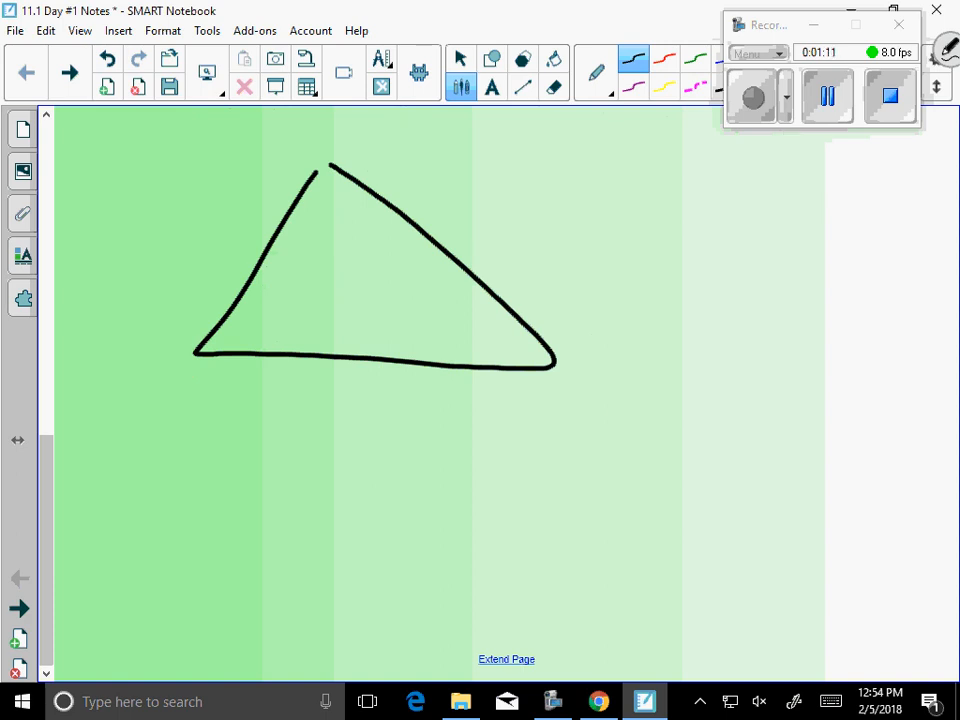
left_click_drag(130, 370, 185, 395)
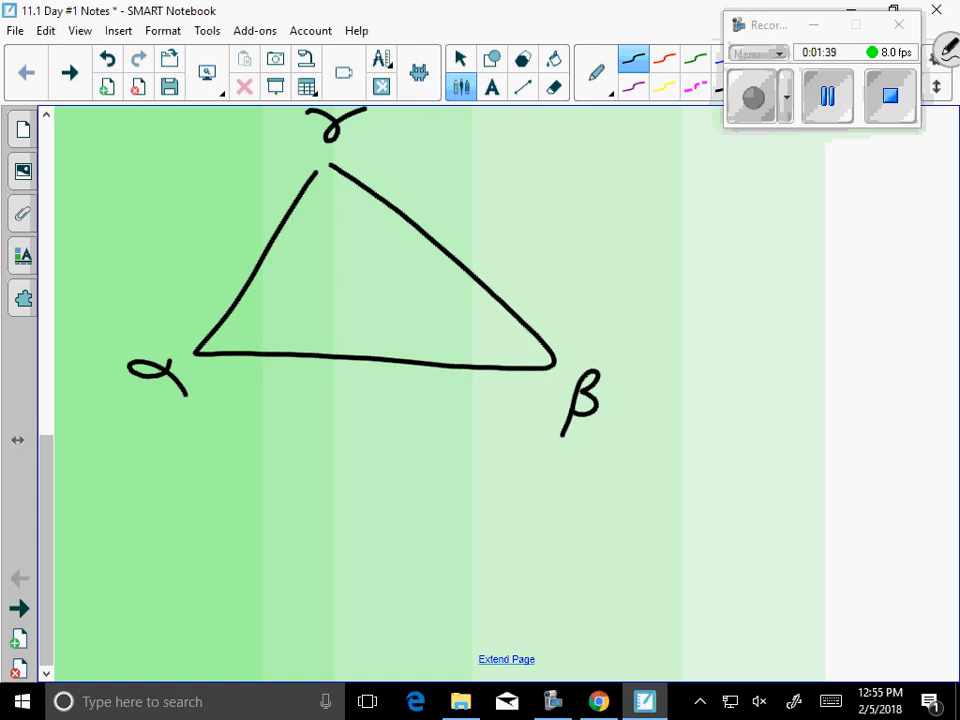
left_click_drag(115, 410, 175, 445)
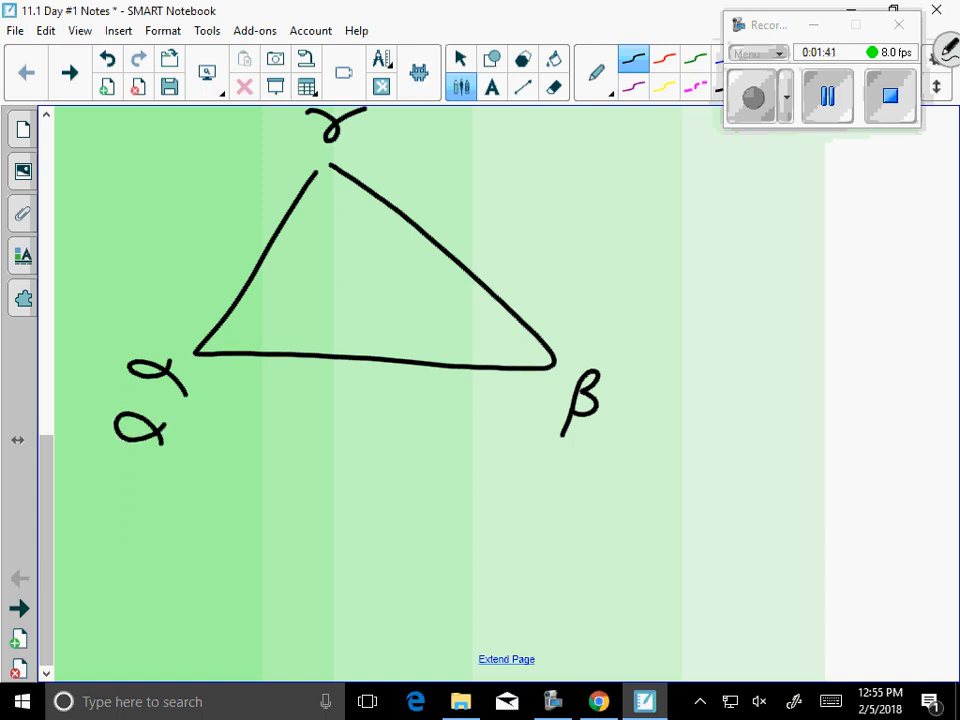
left_click(585, 491)
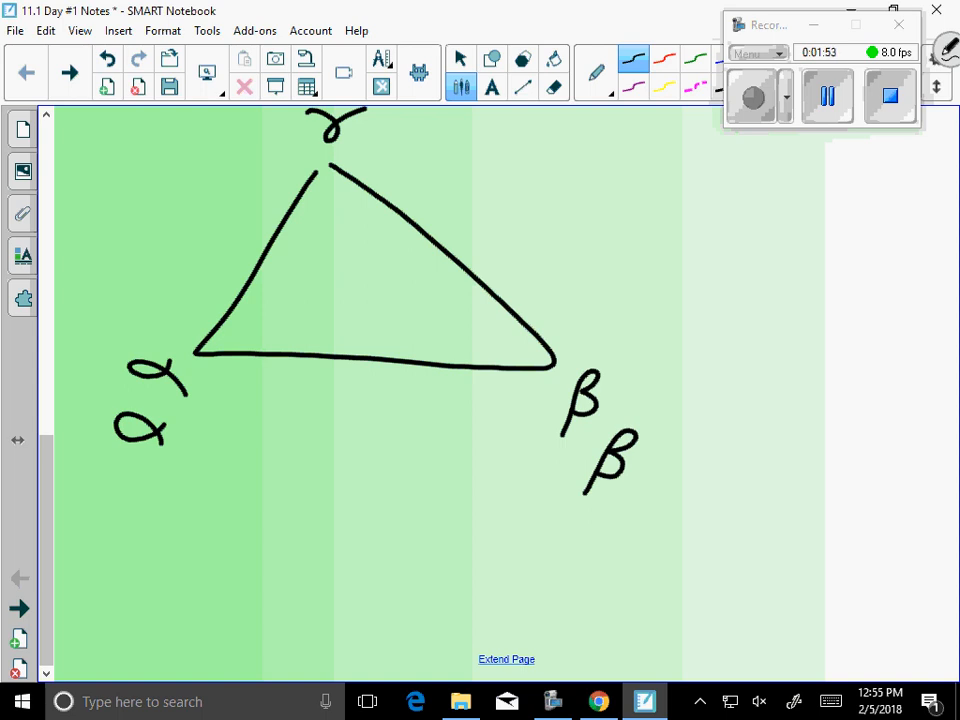
Write capitals A and B over the vertex labels and mark a side ? = a.
left_click_drag(400, 125, 440, 150)
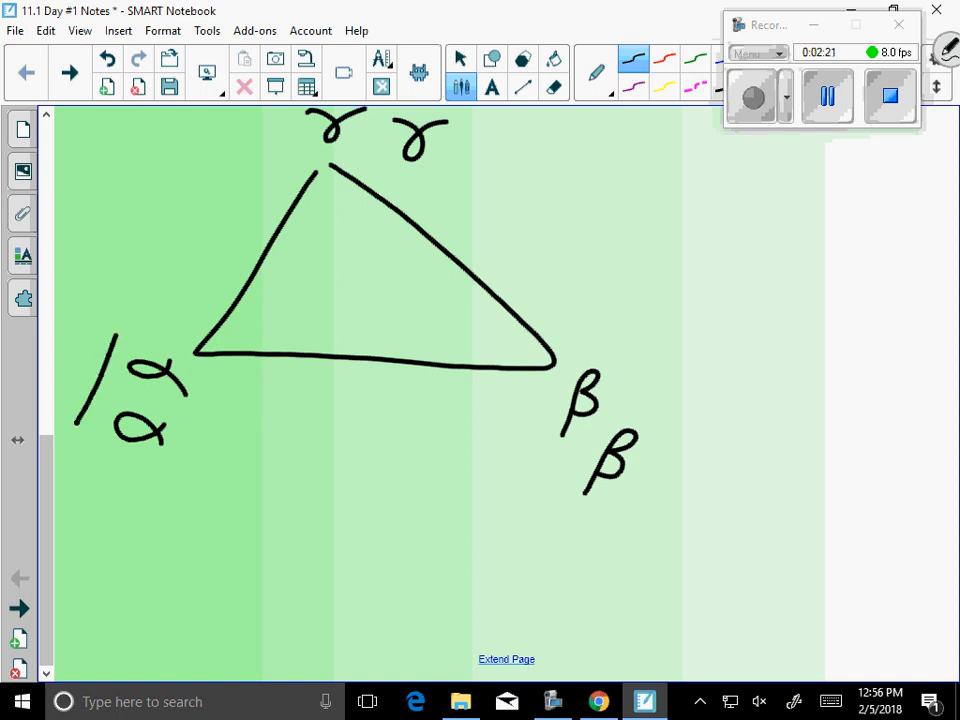
left_click_drag(110, 300, 160, 450)
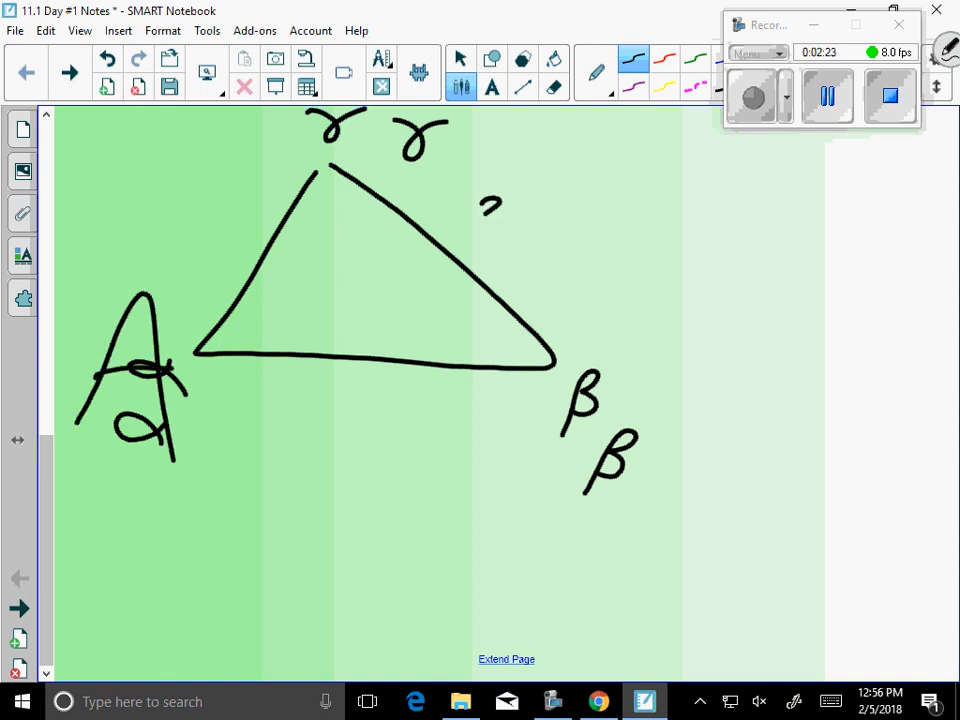
left_click_drag(505, 218, 540, 210)
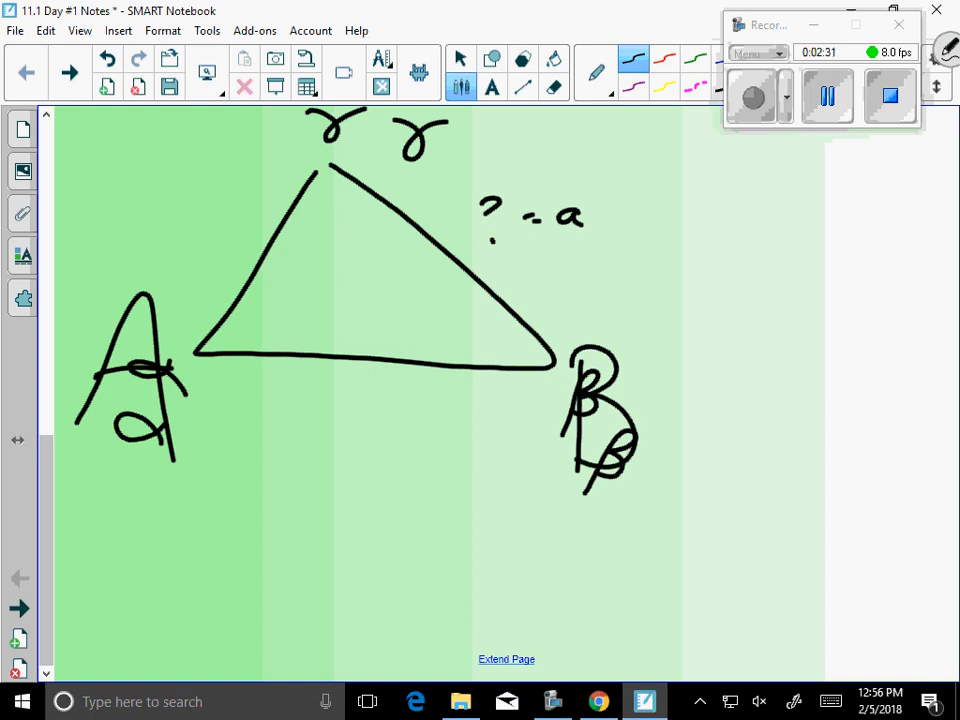
left_click_drag(205, 200, 225, 235)
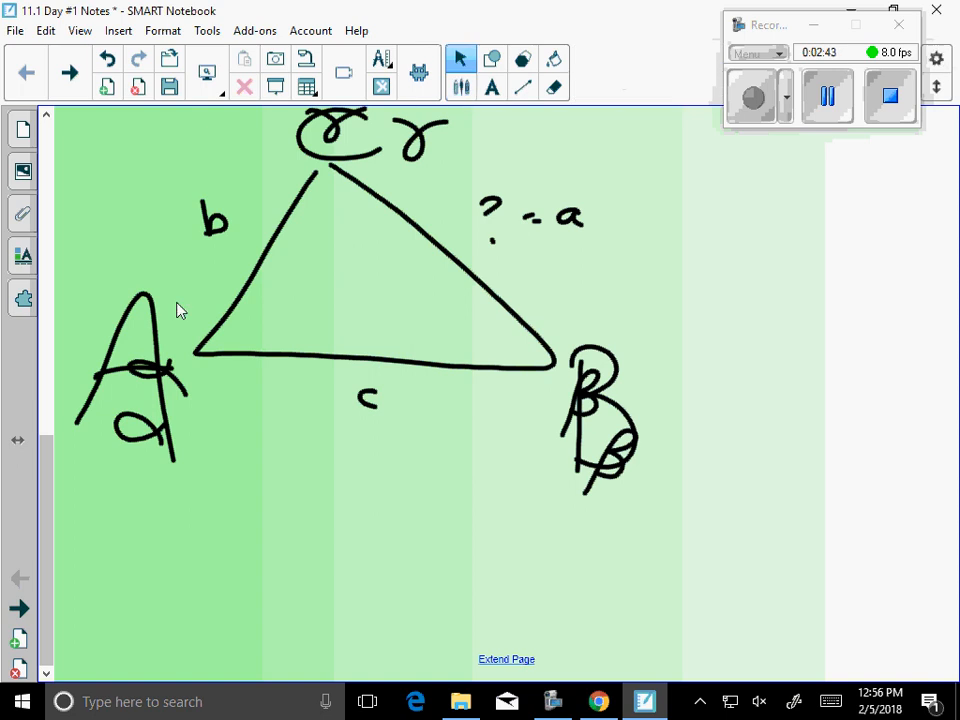
Go to the non-right triangles page and highlight triangle ABC's sides and height in colours.
left_click(68, 72)
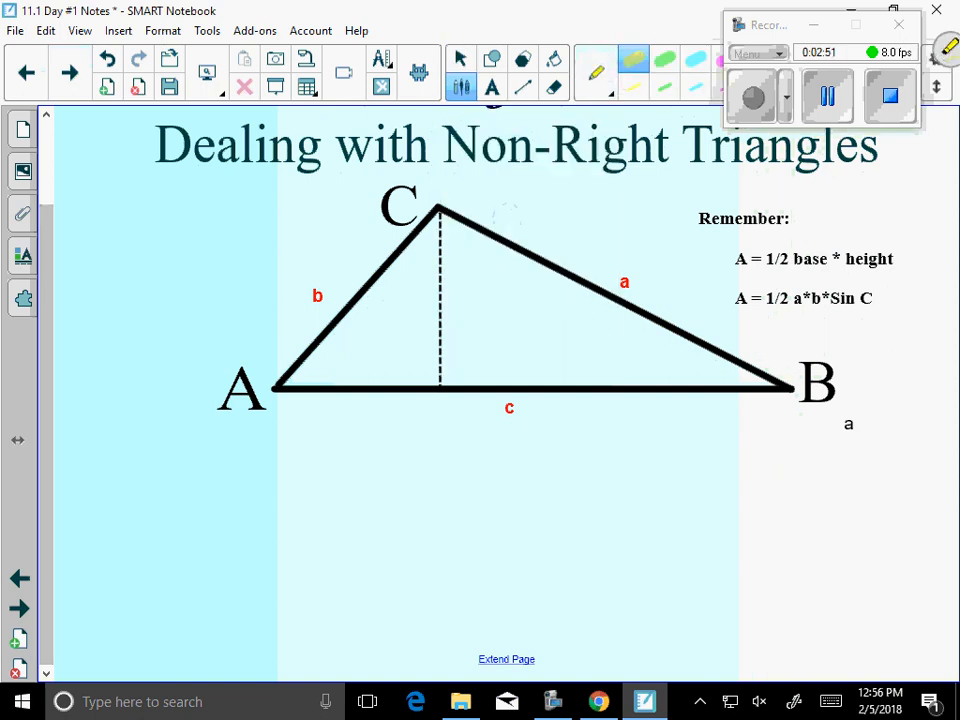
left_click_drag(270, 398, 745, 398)
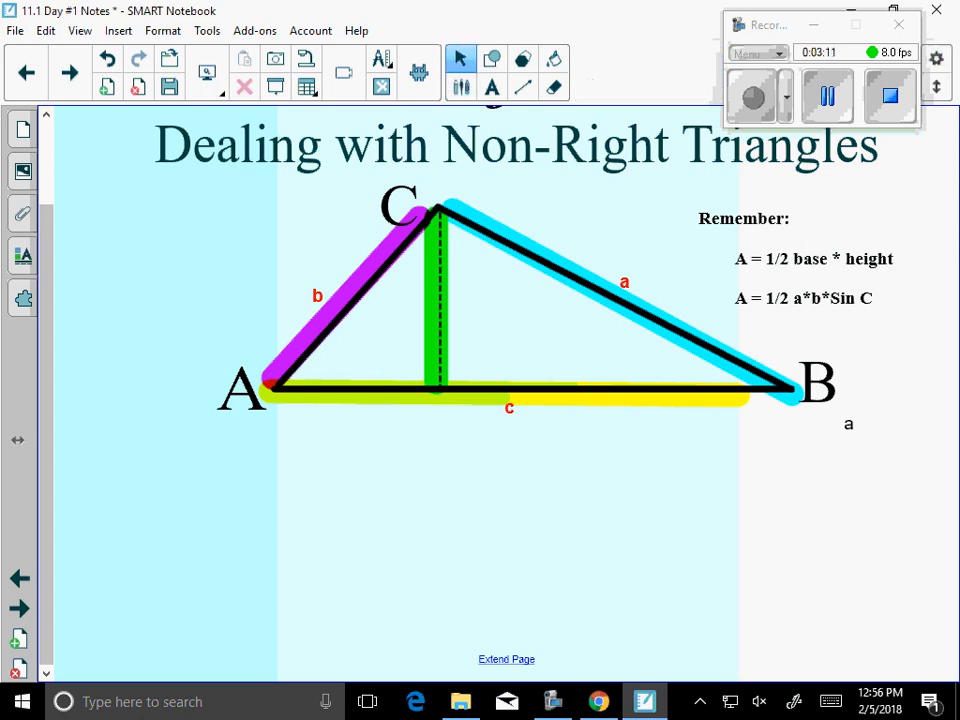
Write A = ½c·h and b·sin(A) = h under the triangle.
scroll("down", 3)
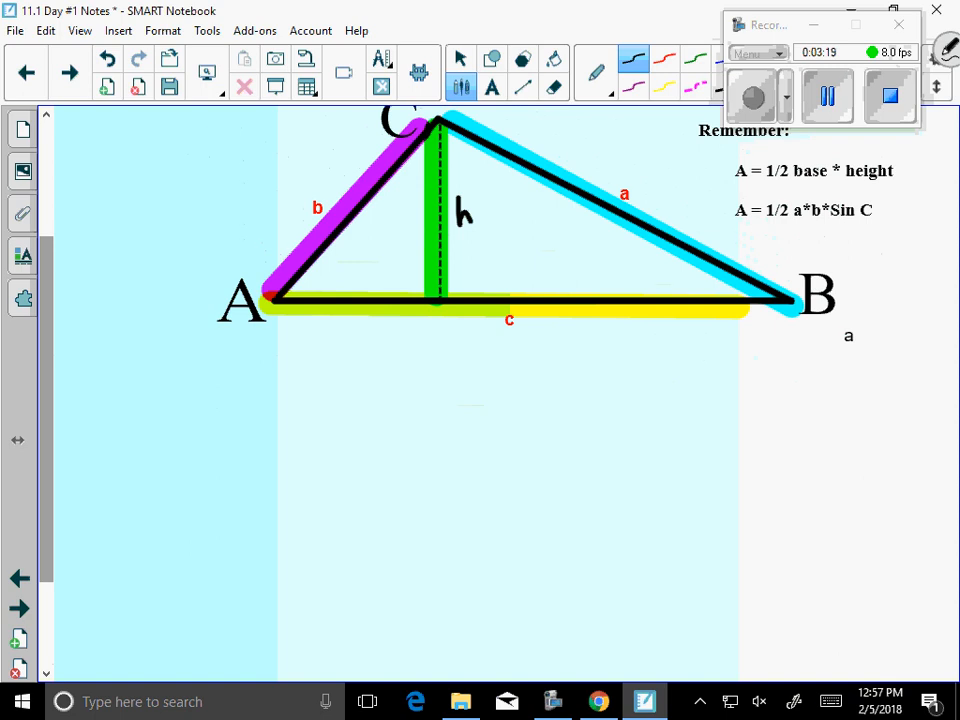
type("A=")
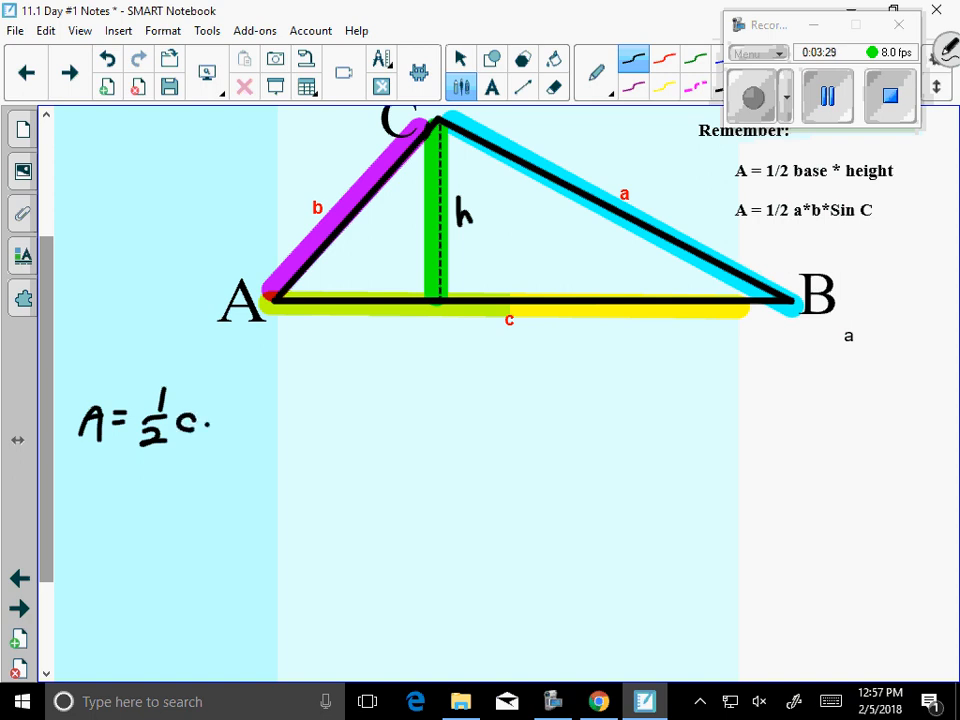
type("h")
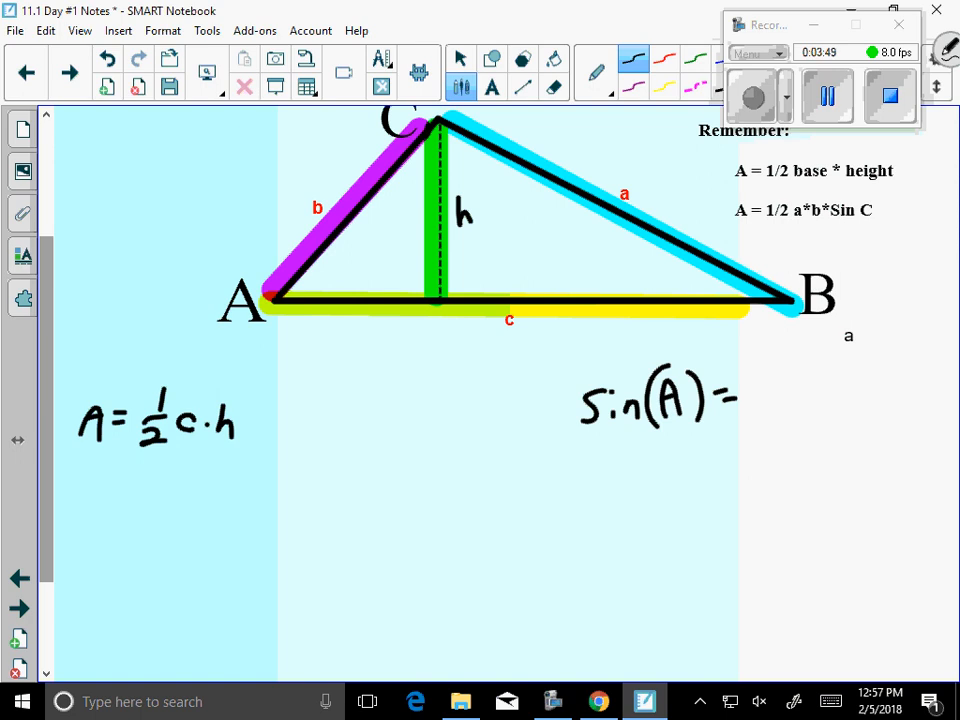
left_click_drag(785, 350, 785, 380)
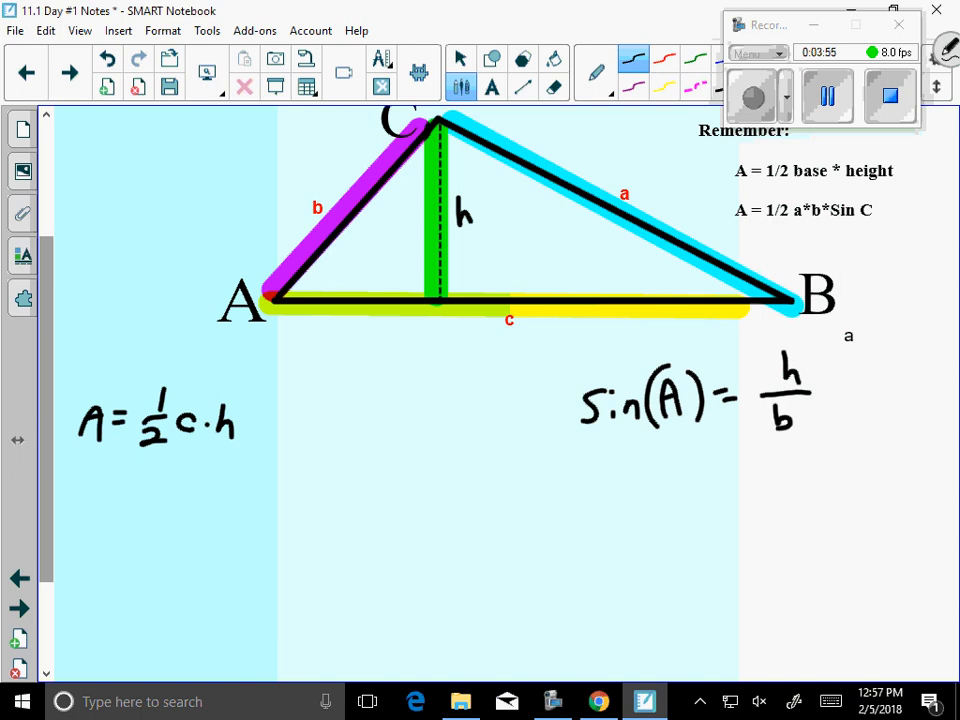
left_click_drag(410, 295, 465, 285)
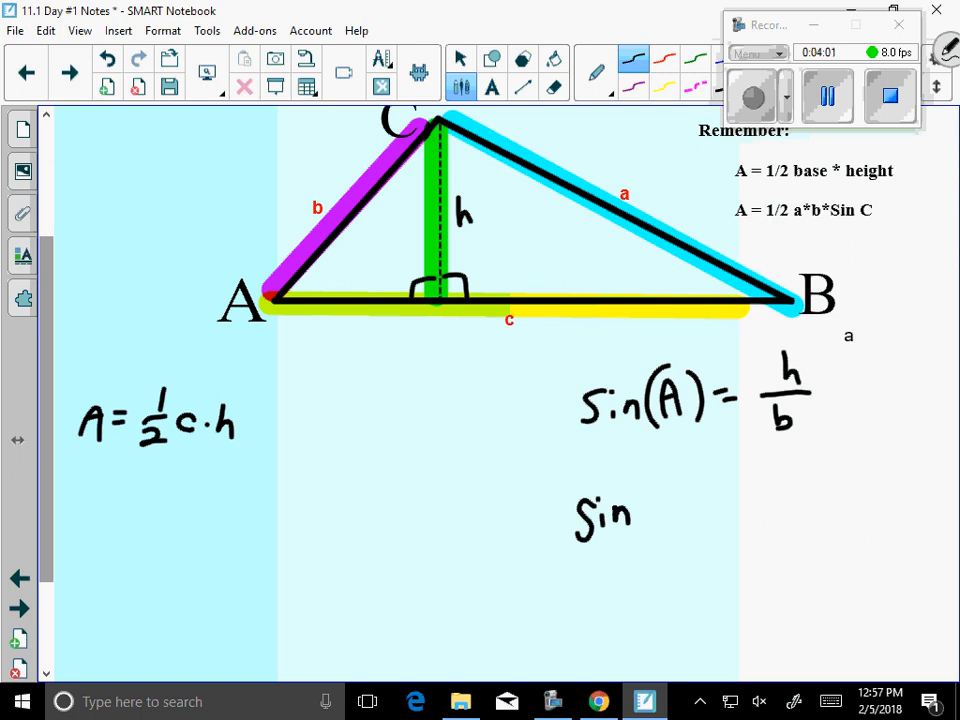
Write a·sin(B) = h with the freehand pen and scroll further down.
type("(B) = h/a")
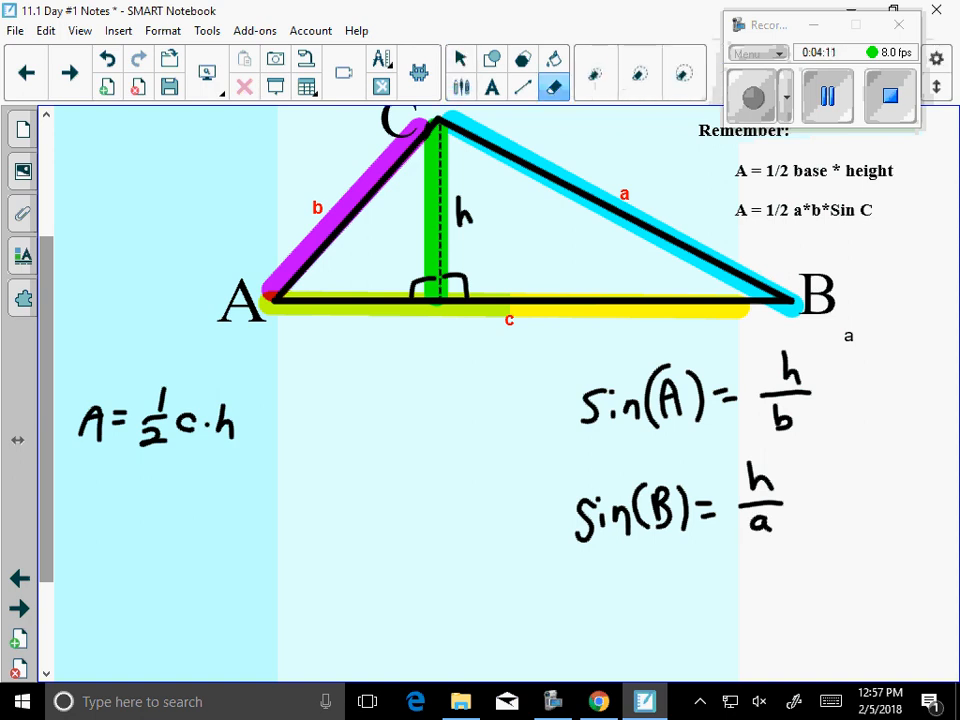
left_click(595, 73)
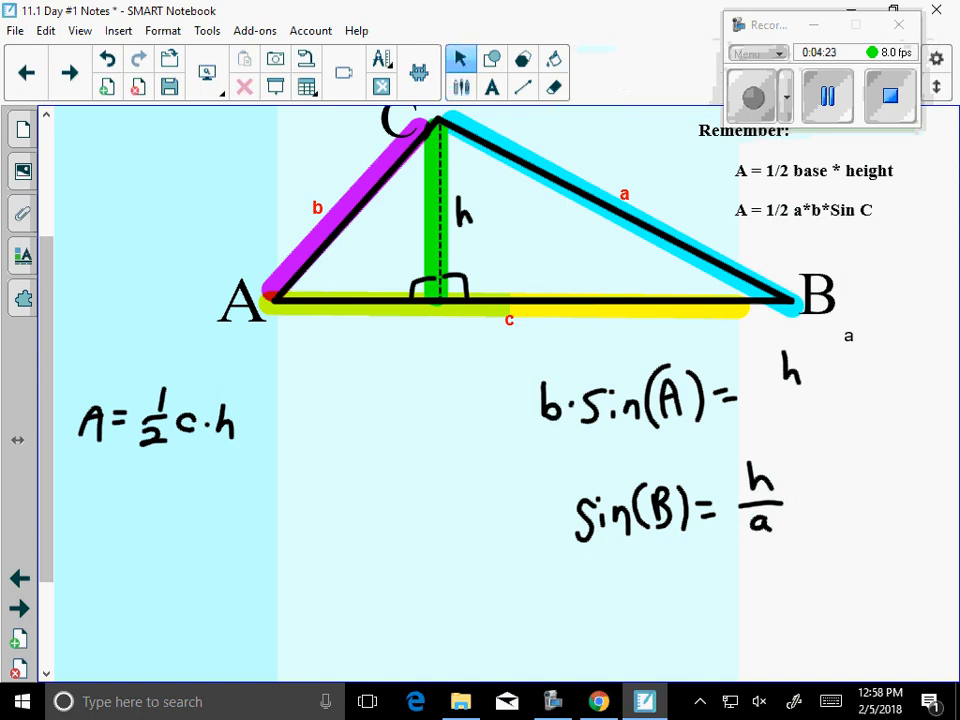
left_click(552, 87)
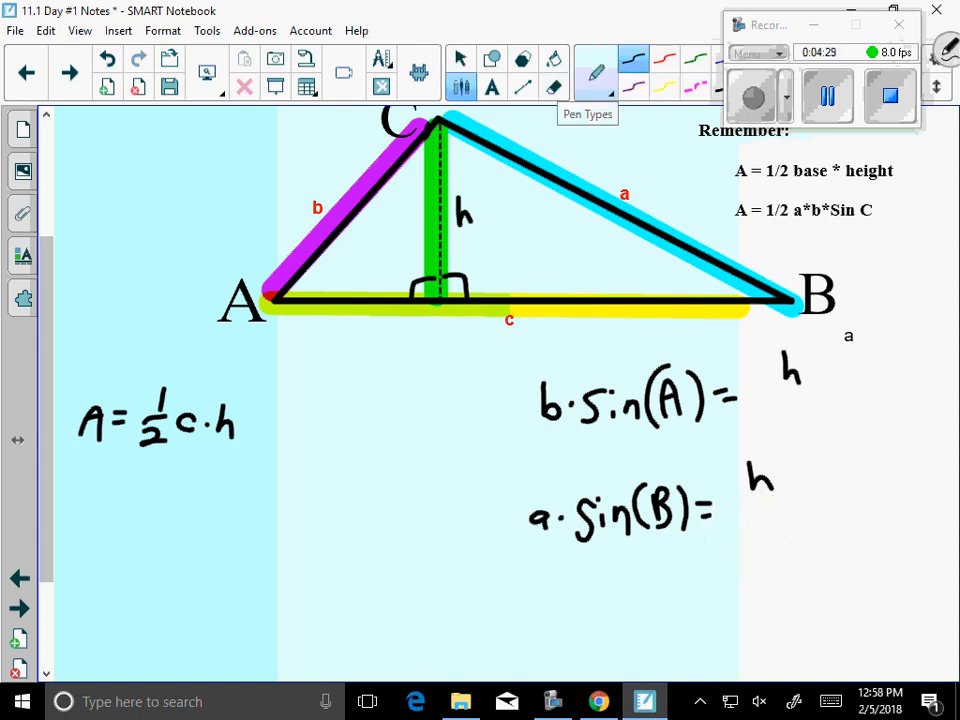
scroll("down", 3)
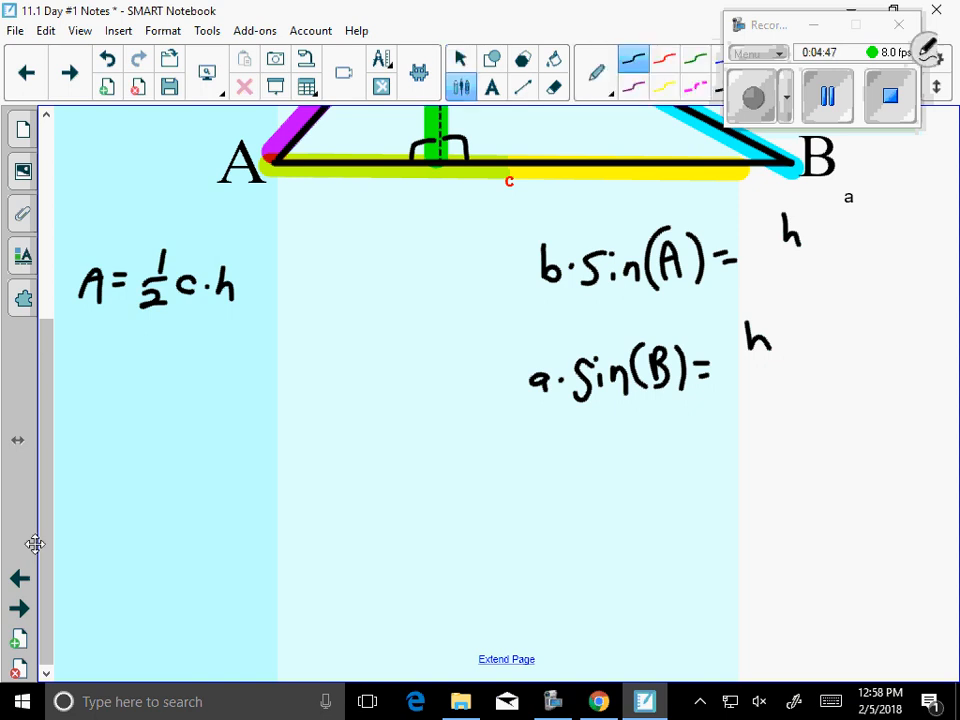
Highlight a·sin(B) orange, b·sin(A) olive, and write ½c·a sin(B) = ½c·b sin(A) = ½a·b sin(C).
left_click(593, 88)
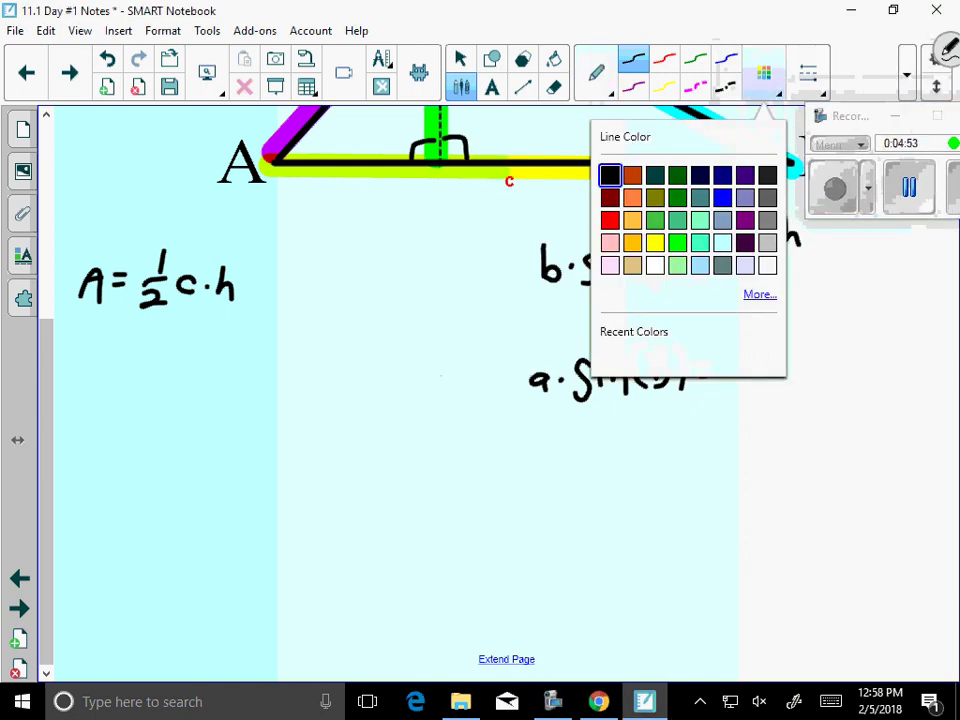
left_click(595, 72)
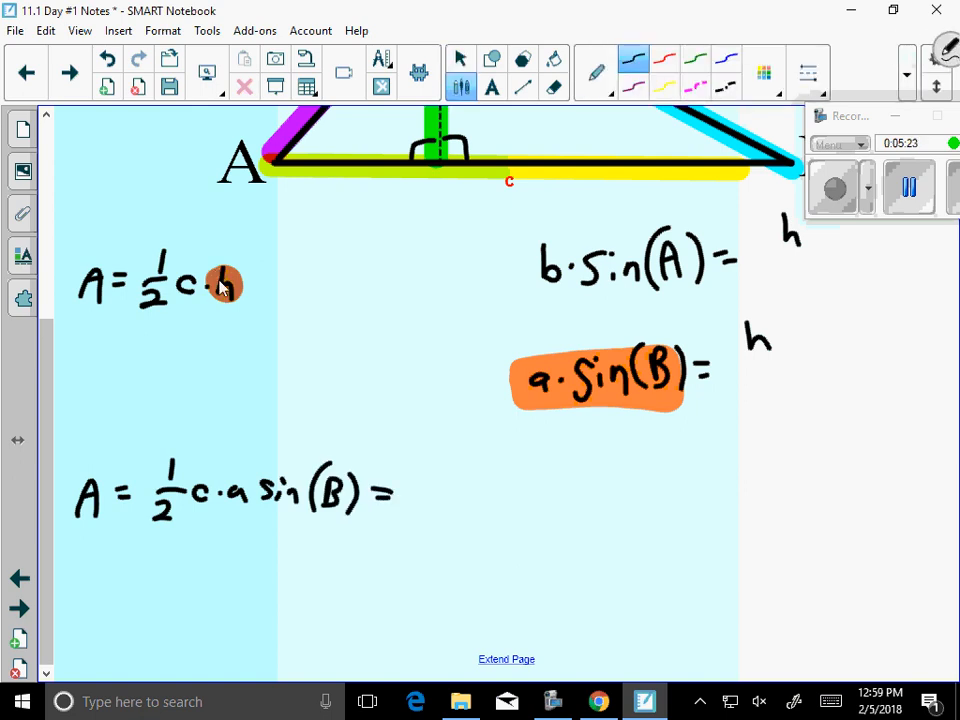
left_click(763, 73)
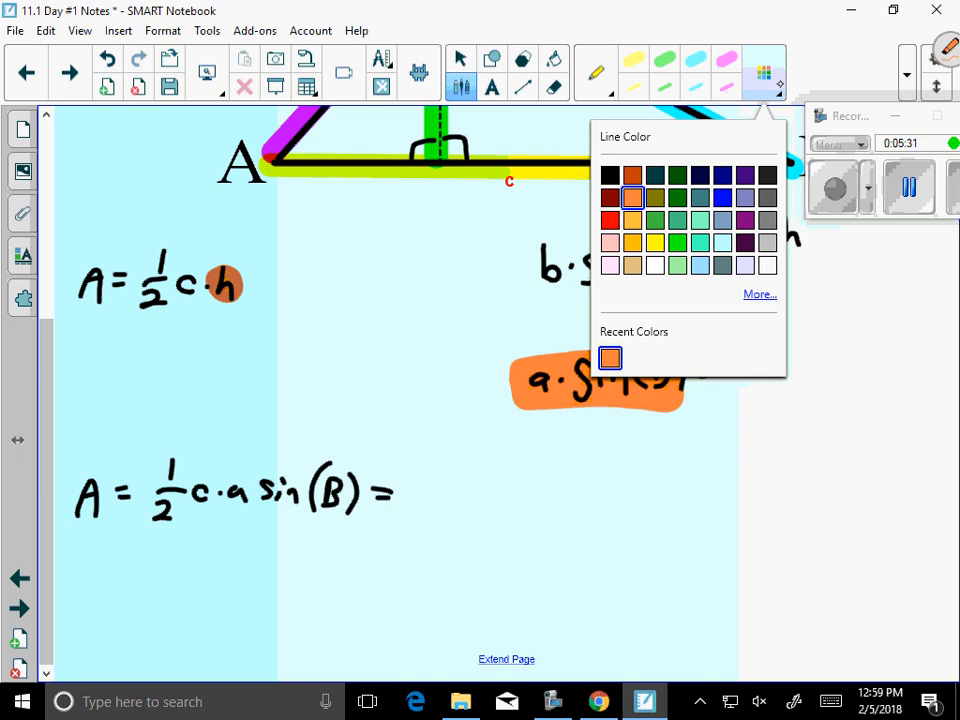
left_click(632, 197)
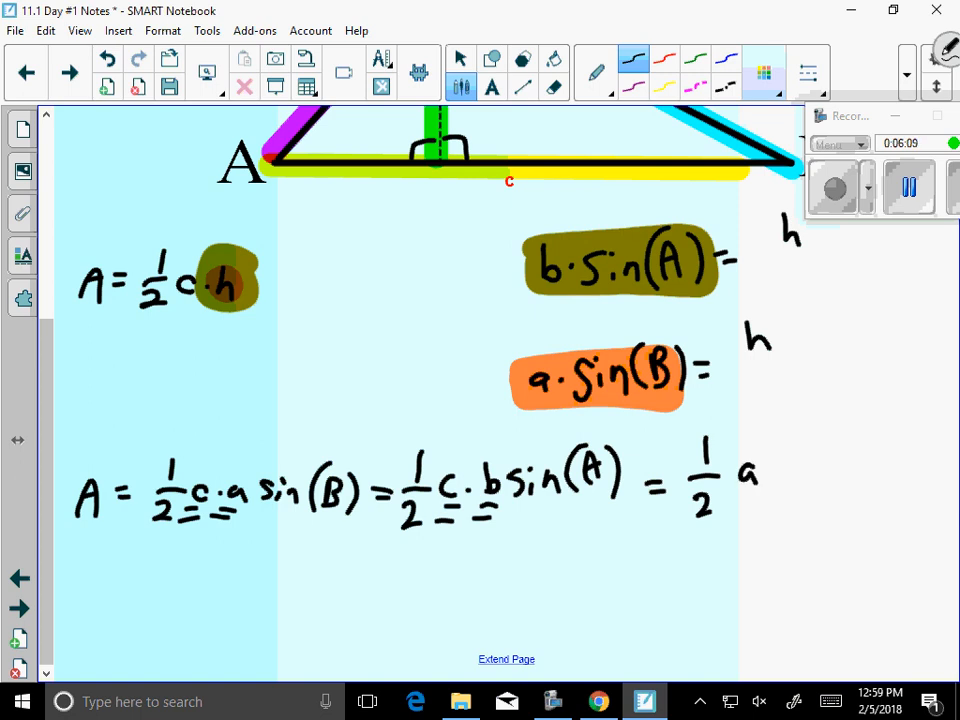
left_click_drag(760, 470, 840, 475)
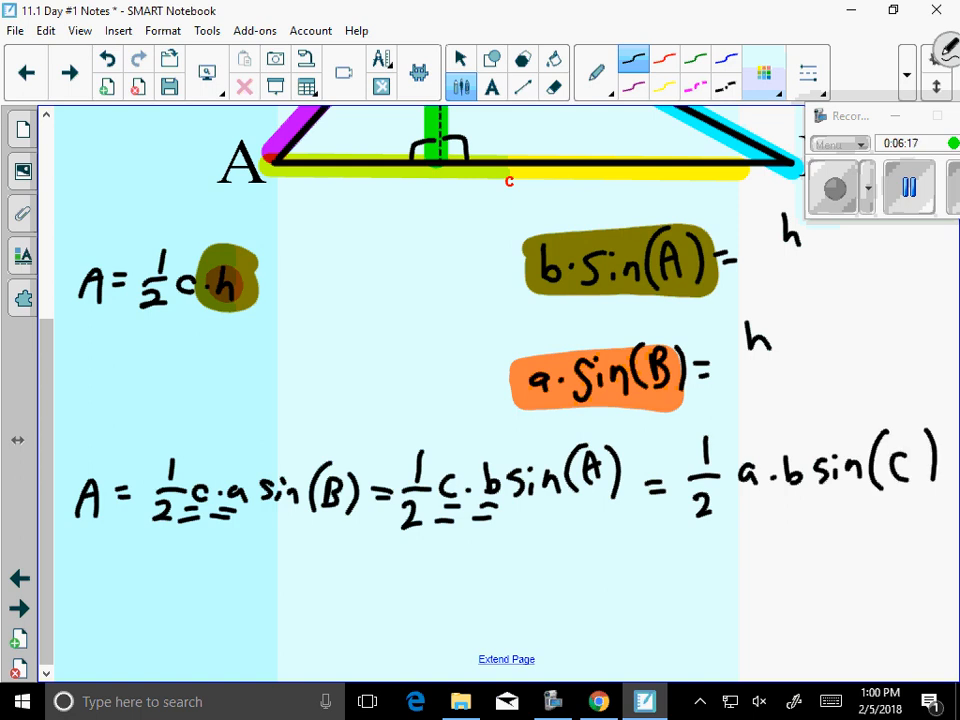
Erase the ½ factors, divide each term by abc, and cross out common letters.
scroll("down", 3)
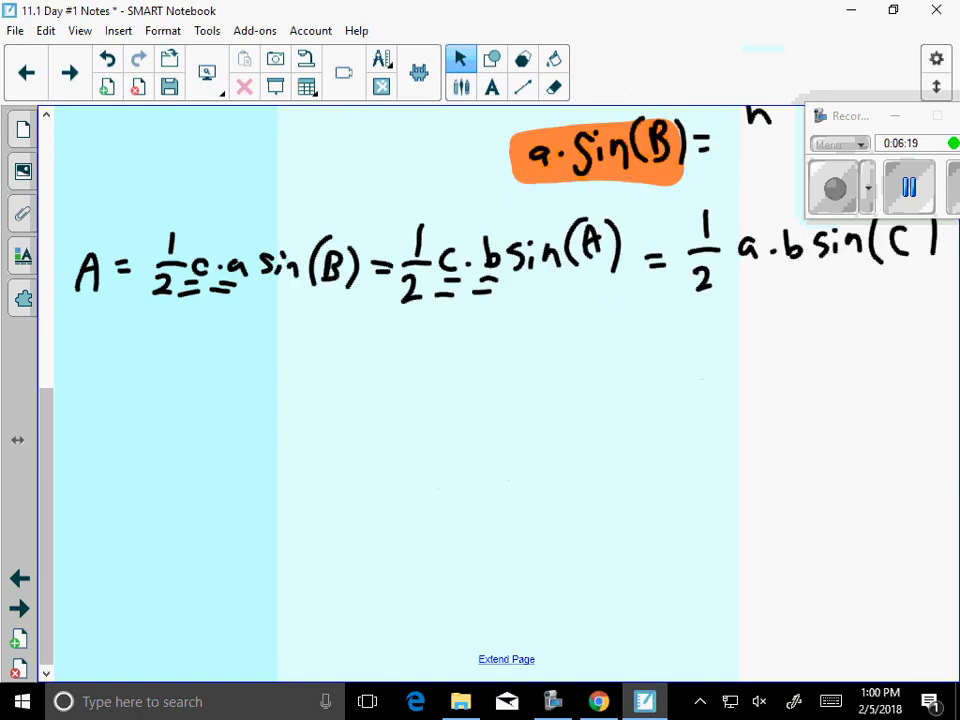
left_click(553, 87)
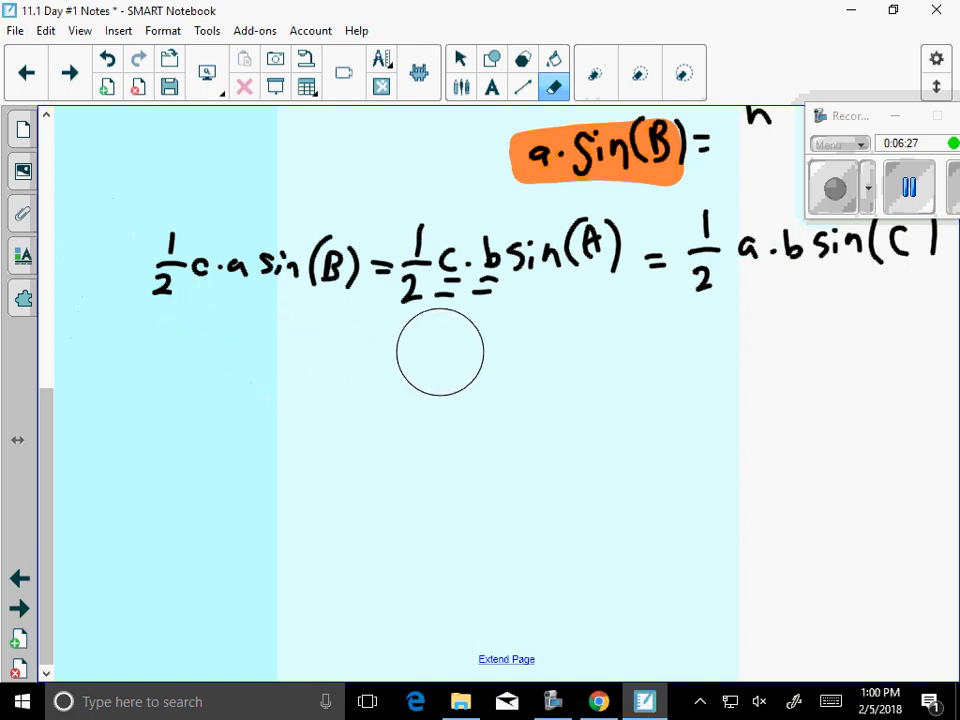
left_click_drag(440, 351, 673, 353)
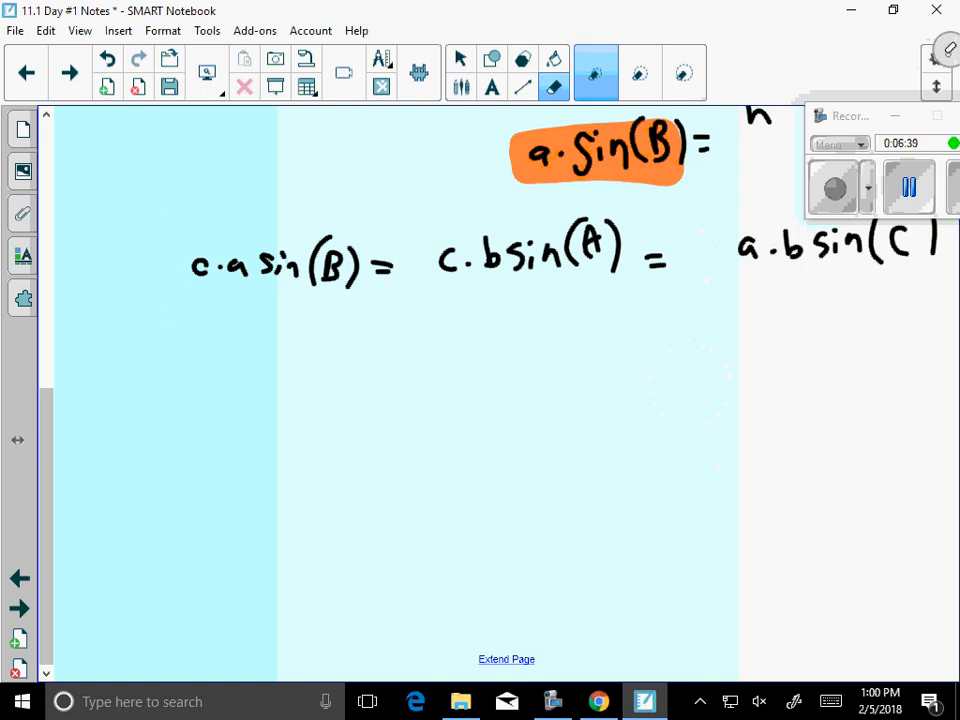
left_click(594, 73)
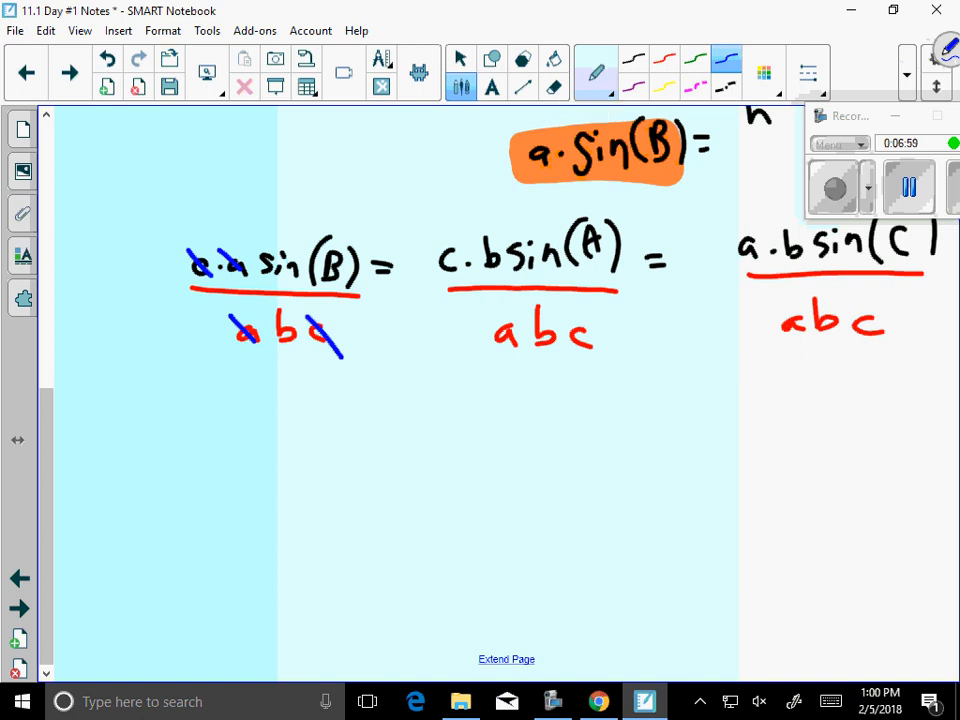
left_click_drag(535, 310, 555, 345)
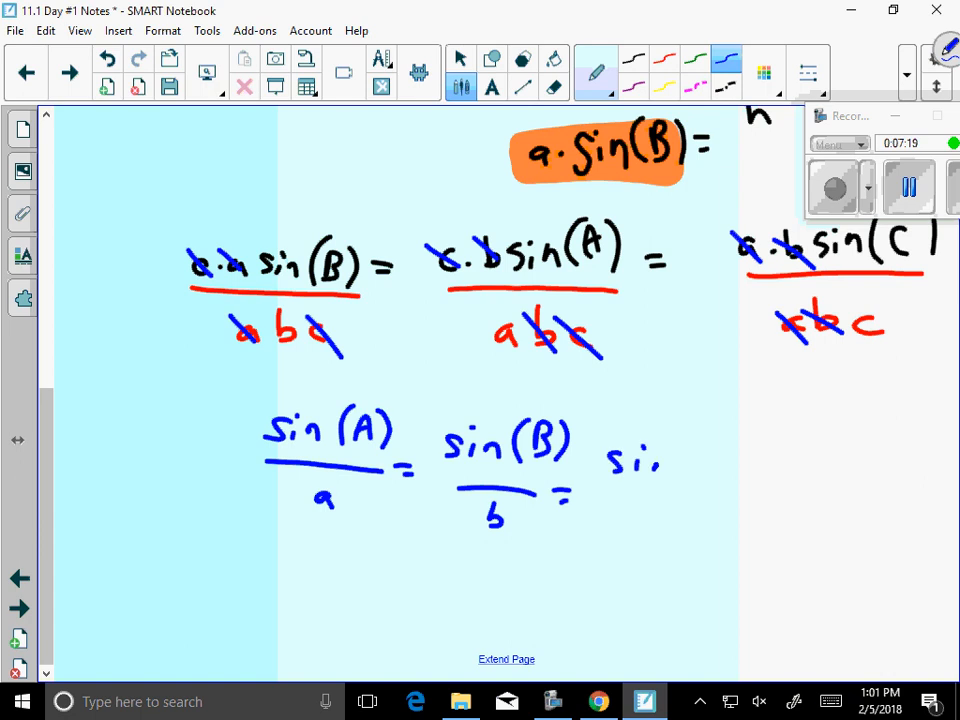
Finish sin(C)/c and enclose sin(A)/a = sin(B)/b = sin(C)/c in a blue cloud.
left_click_drag(620, 440, 755, 525)
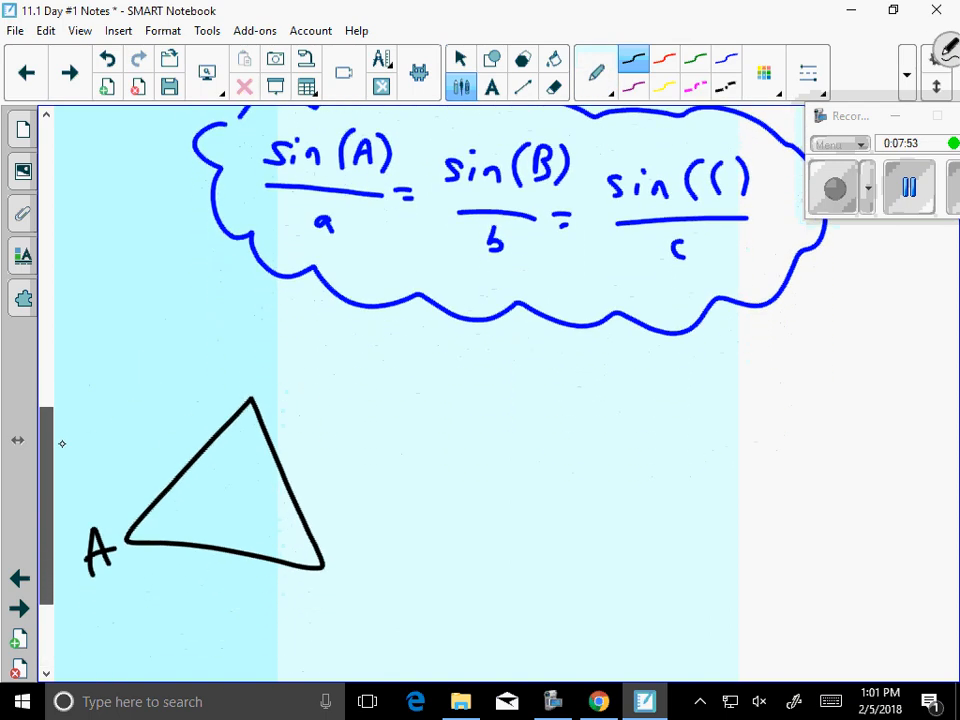
Label the example triangle's vertices and sides, and highlight side labels a and b.
scroll("down", 3)
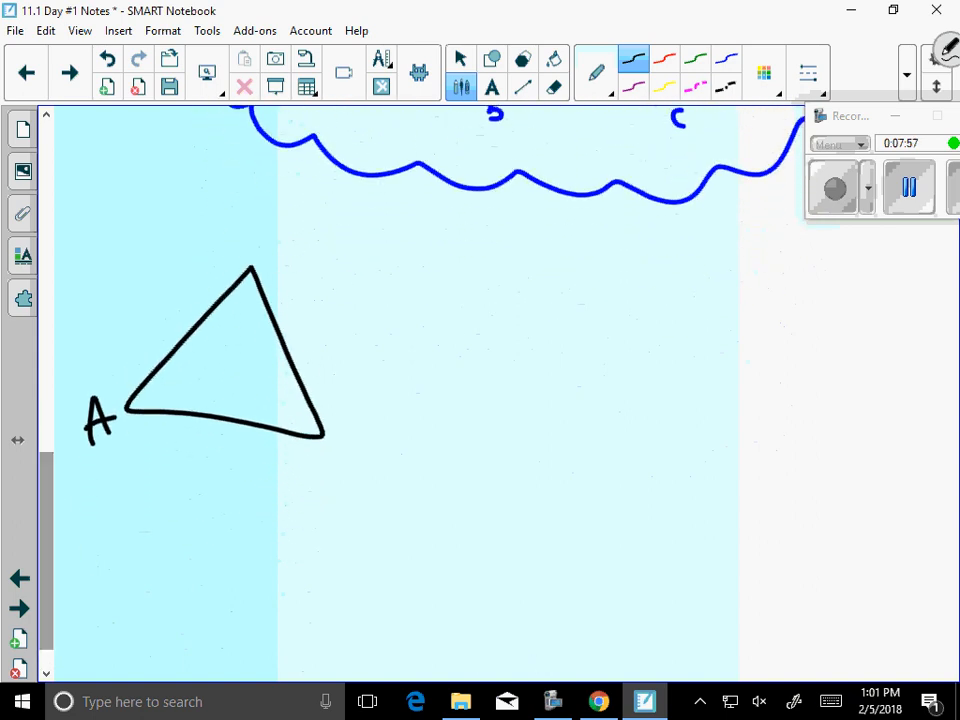
left_click_drag(340, 445, 370, 490)
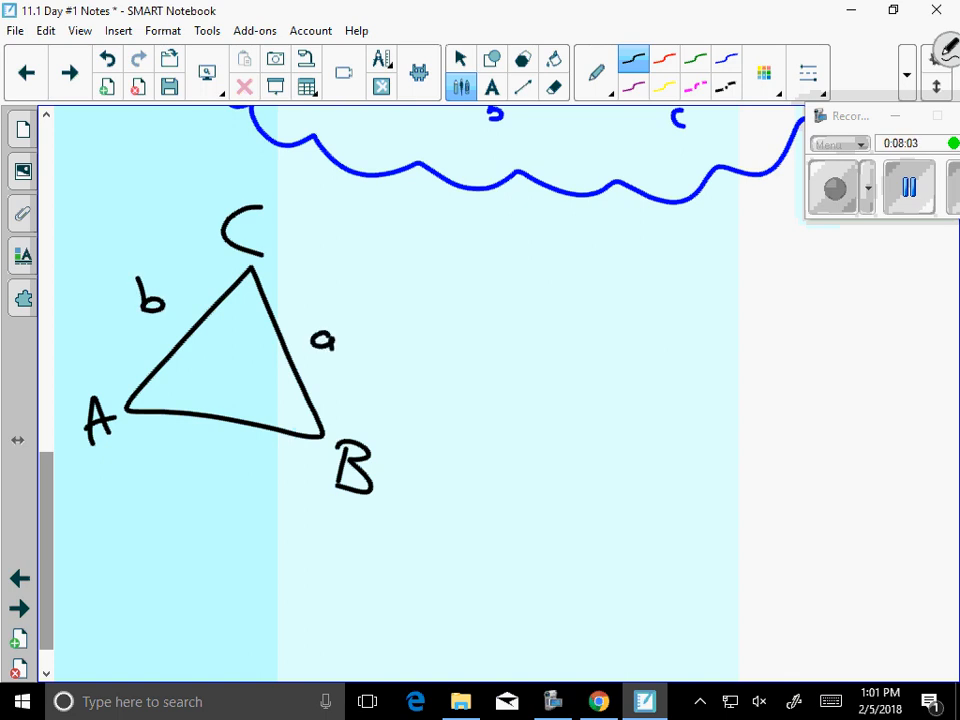
left_click_drag(210, 455, 232, 465)
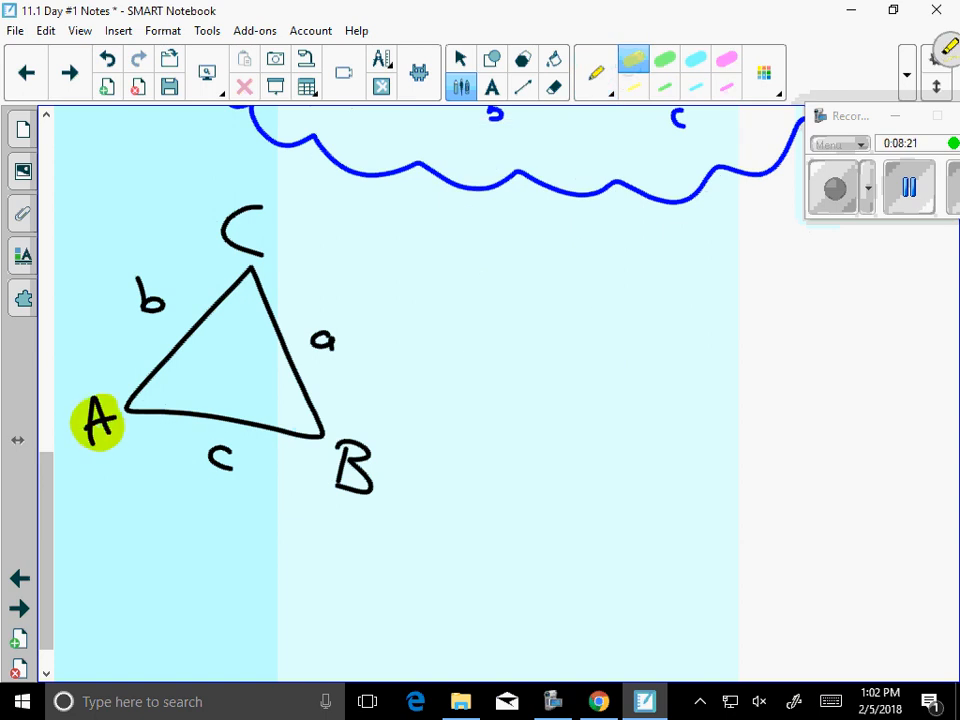
left_click(322, 340)
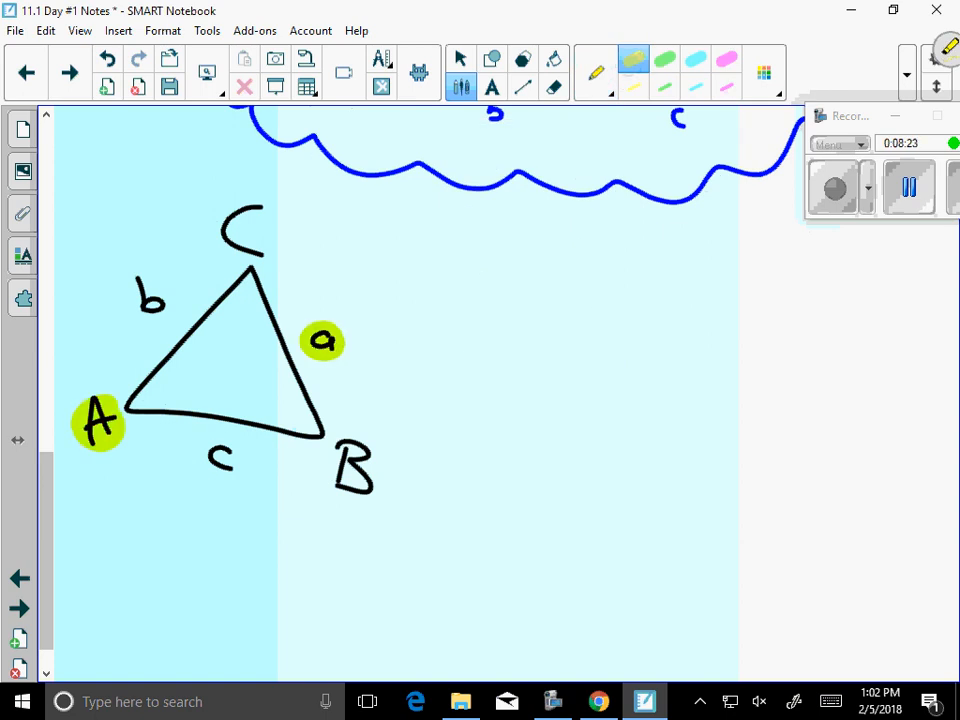
left_click_drag(150, 298, 146, 296)
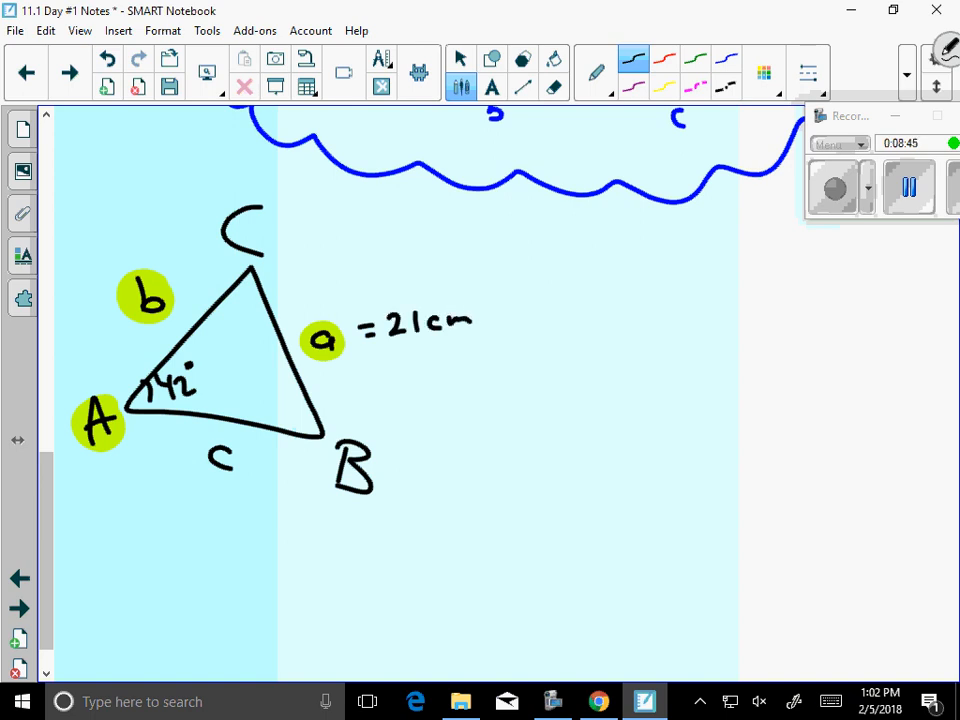
Add side b's length, highlight vertex B, and write sin(A)/21 = sin(B)/b.
left_click_drag(172, 275, 178, 288)
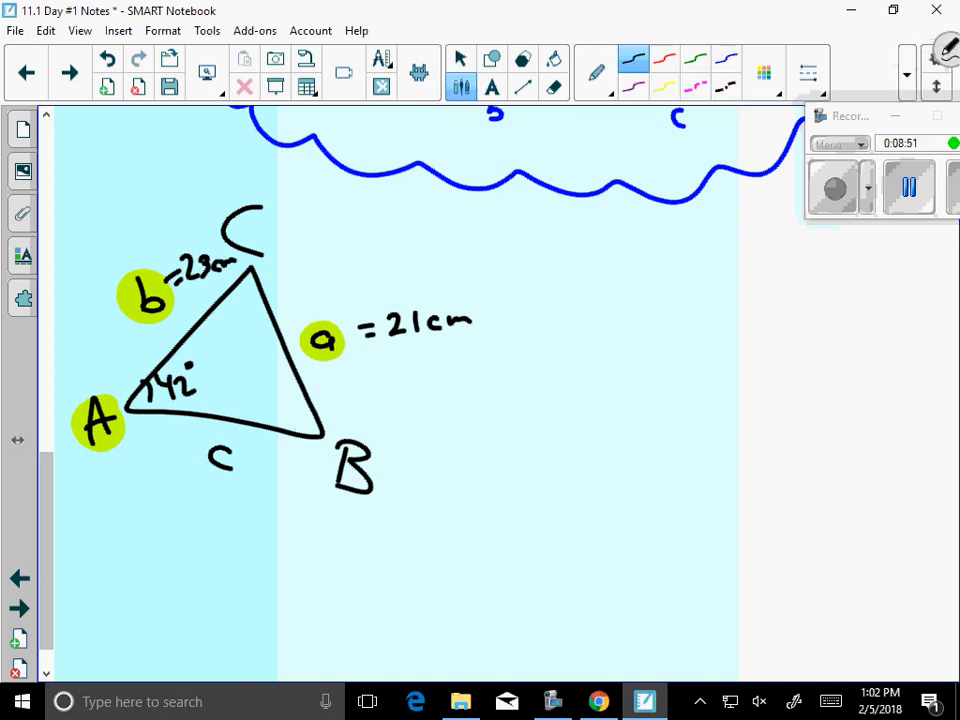
left_click(590, 72)
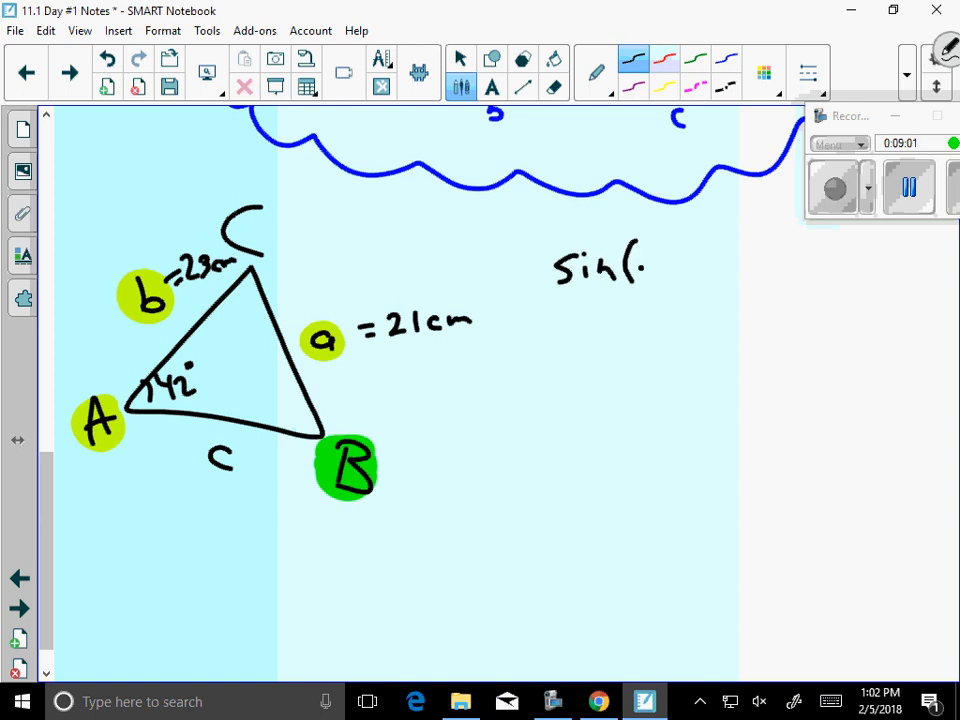
left_click_drag(640, 270, 600, 320)
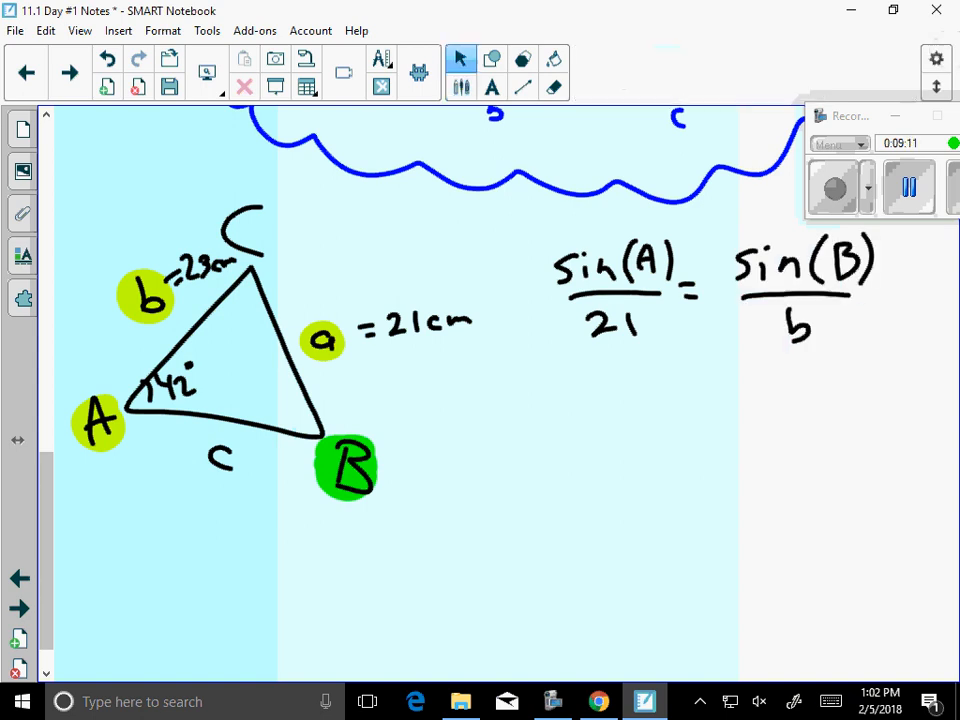
Fill the proportion with 42° and 23 and begin a second proportion sin(42)/a.
left_click(554, 87)
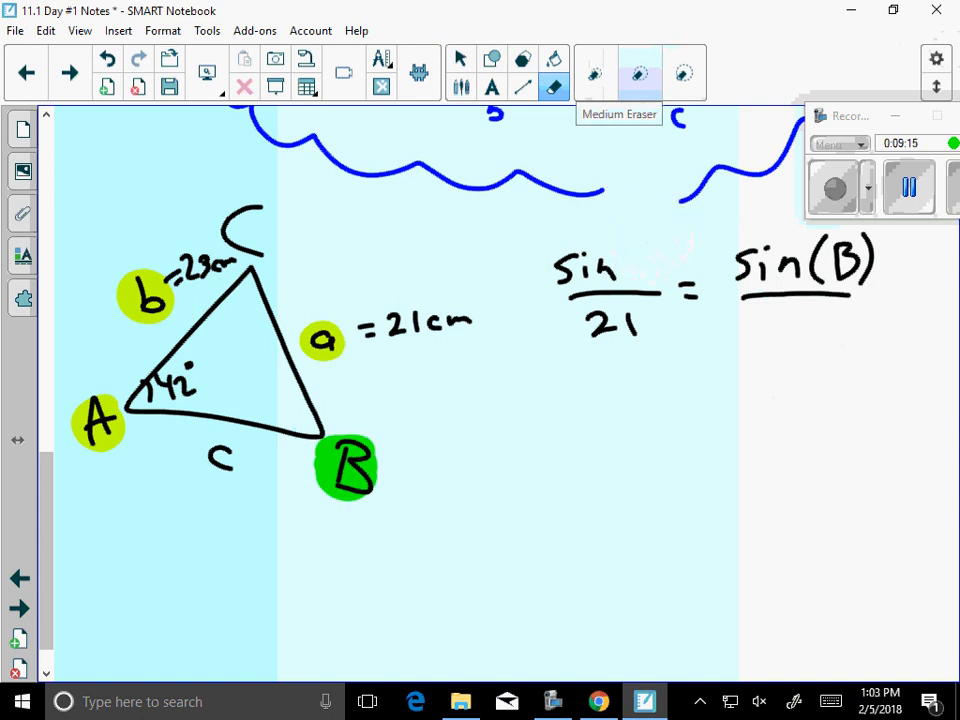
left_click(461, 57)
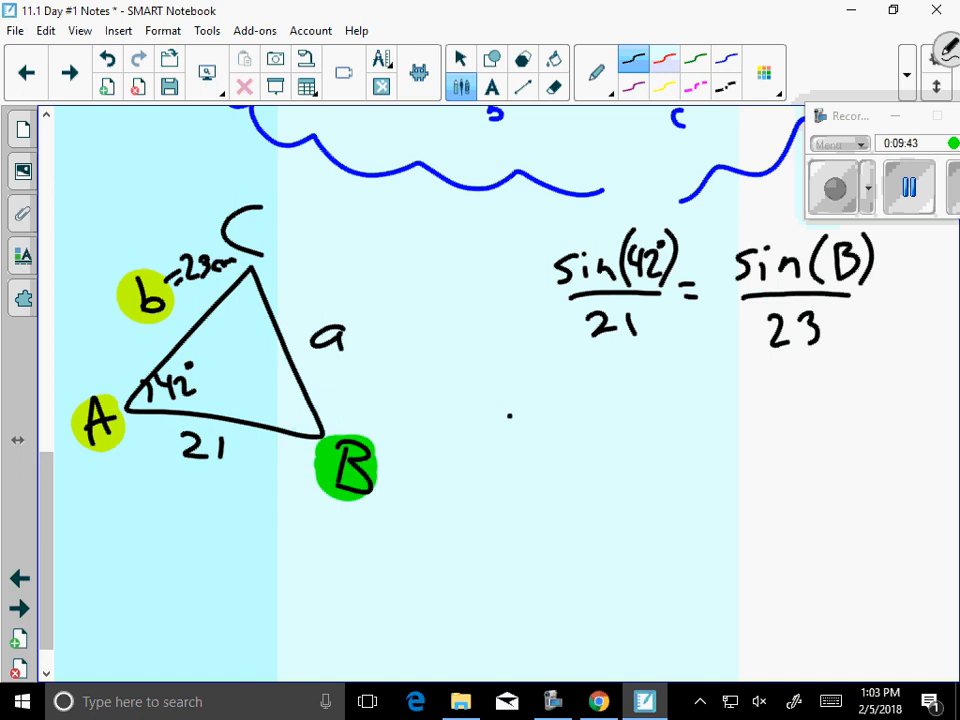
left_click_drag(490, 425, 585, 425)
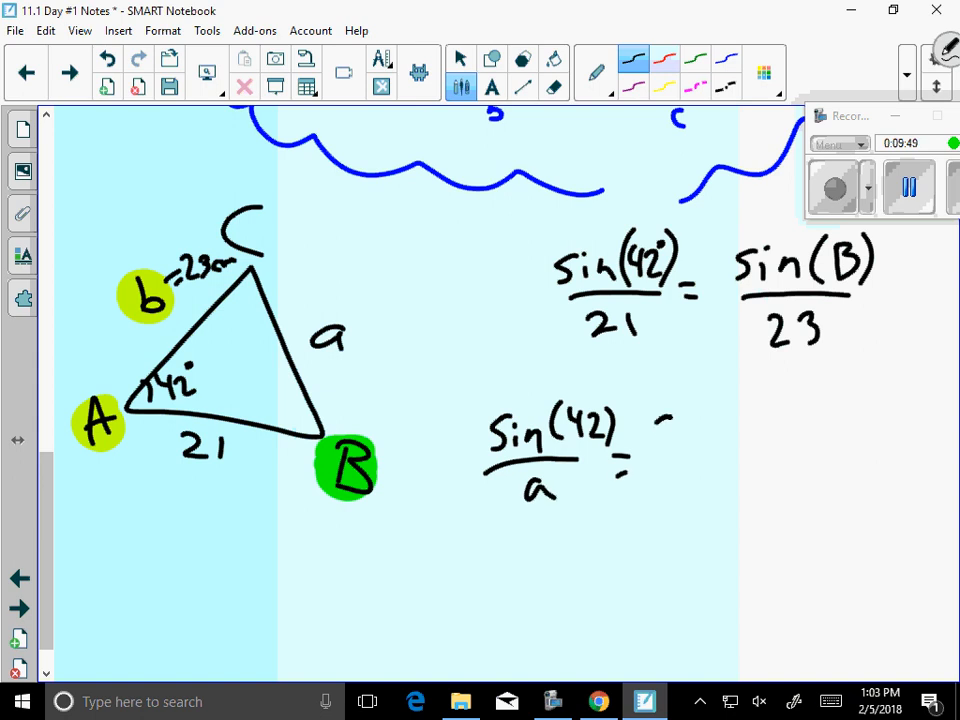
left_click_drag(655, 415, 755, 425)
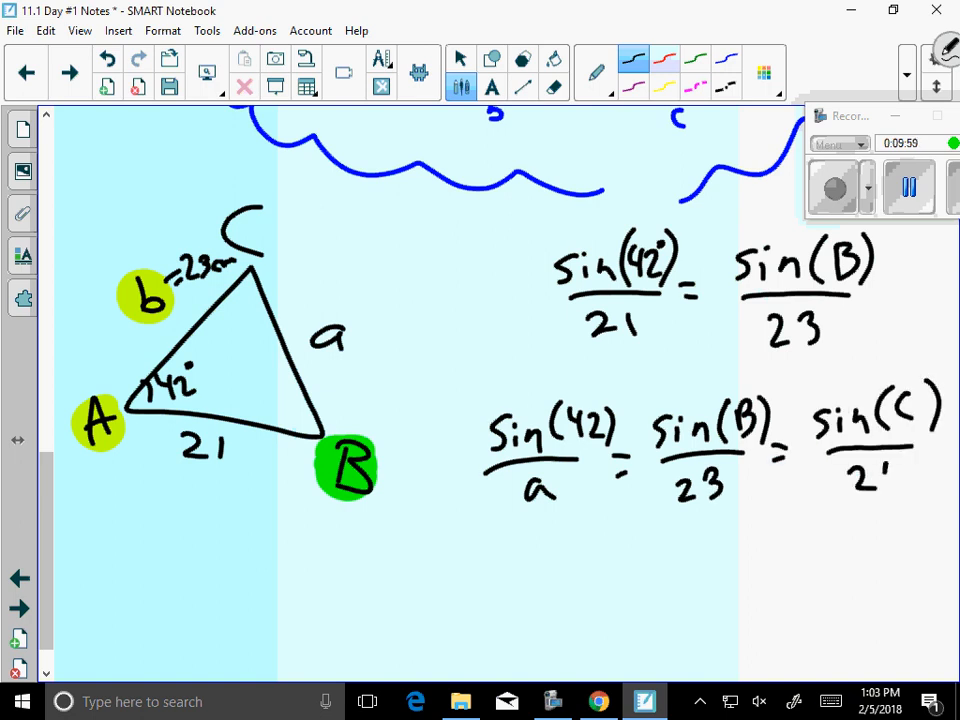
type("1")
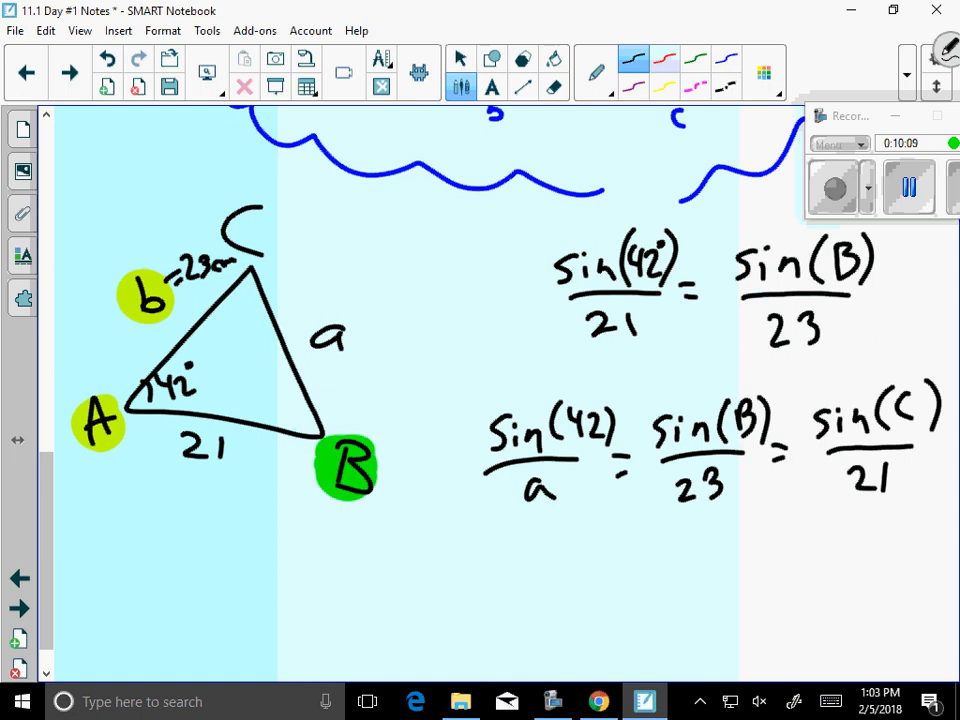
On Example 1, label the vertices and write sin(50°)/a = sin(20)/b = sin(110°)/5.5.
left_click(65, 72)
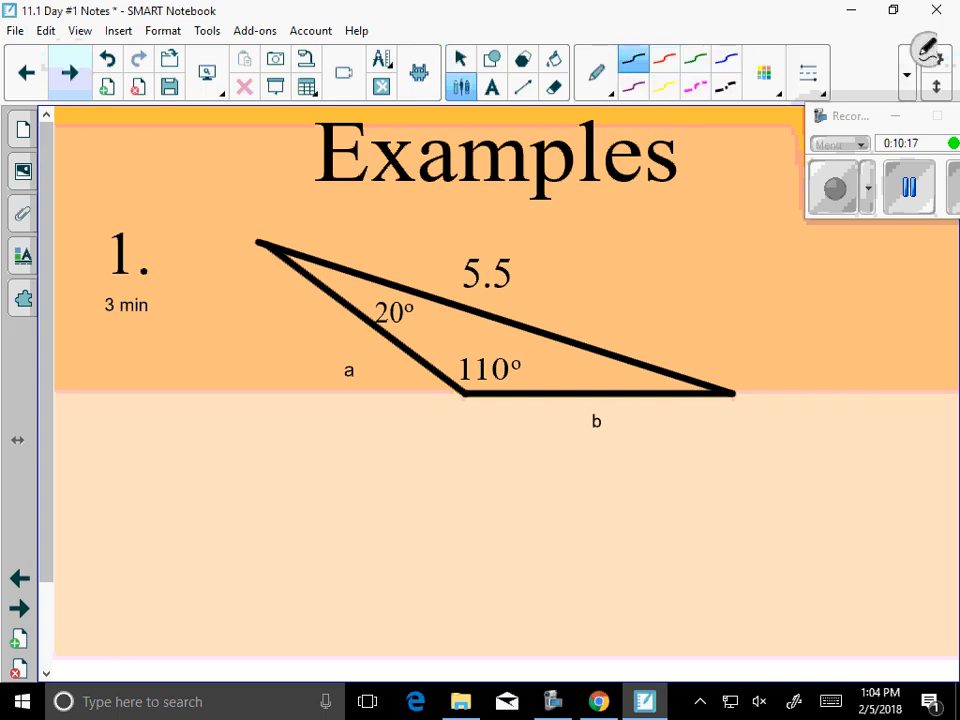
left_click_drag(465, 410, 445, 440)
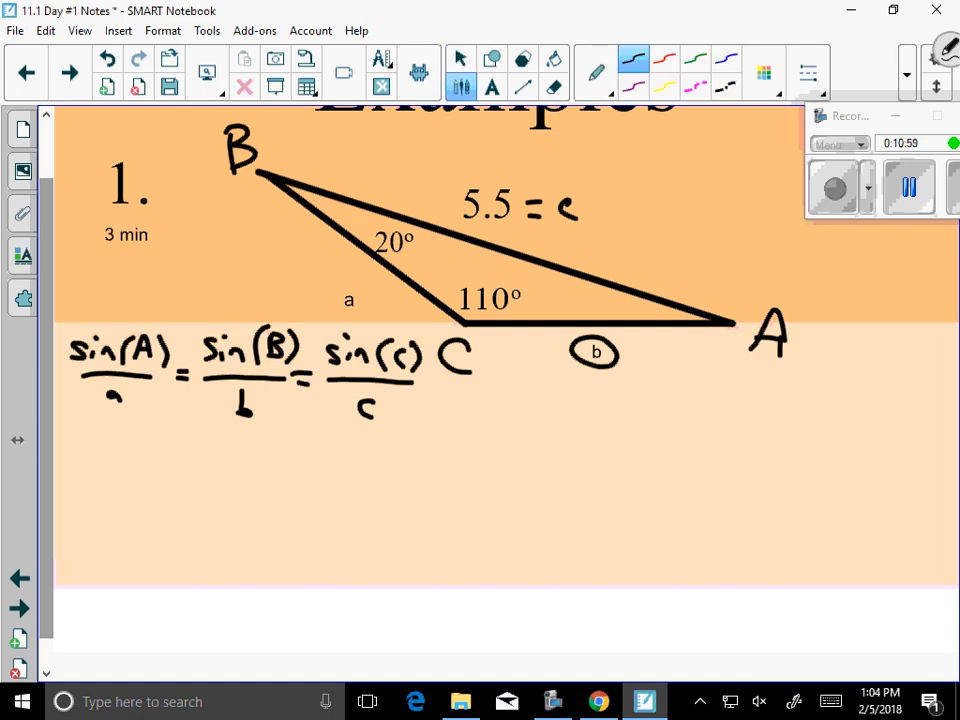
left_click_drag(175, 490, 245, 490)
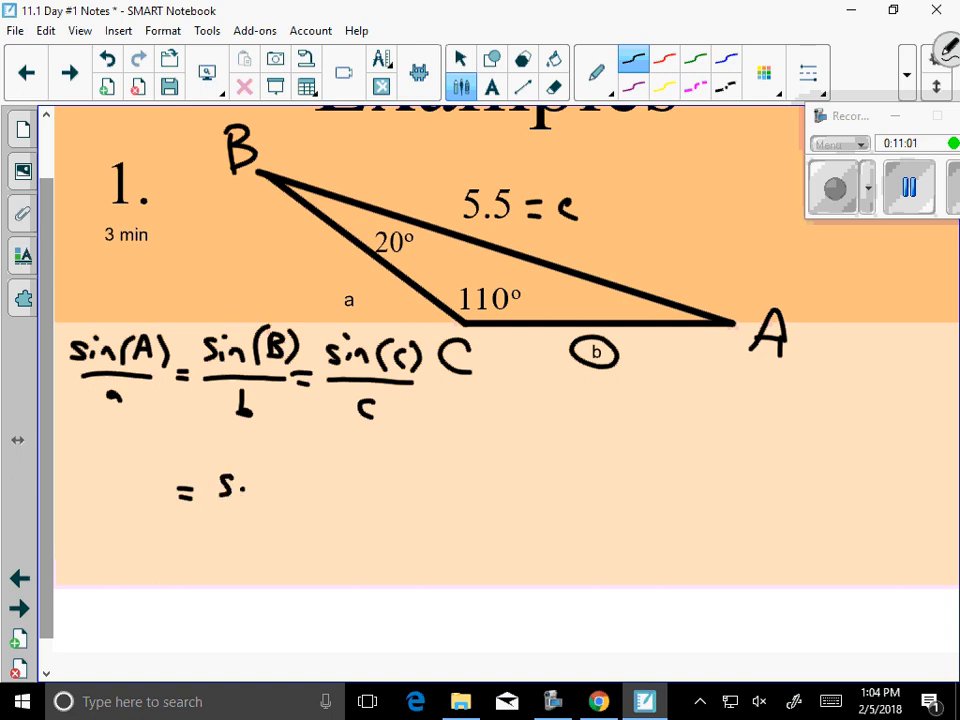
left_click_drag(190, 490, 340, 490)
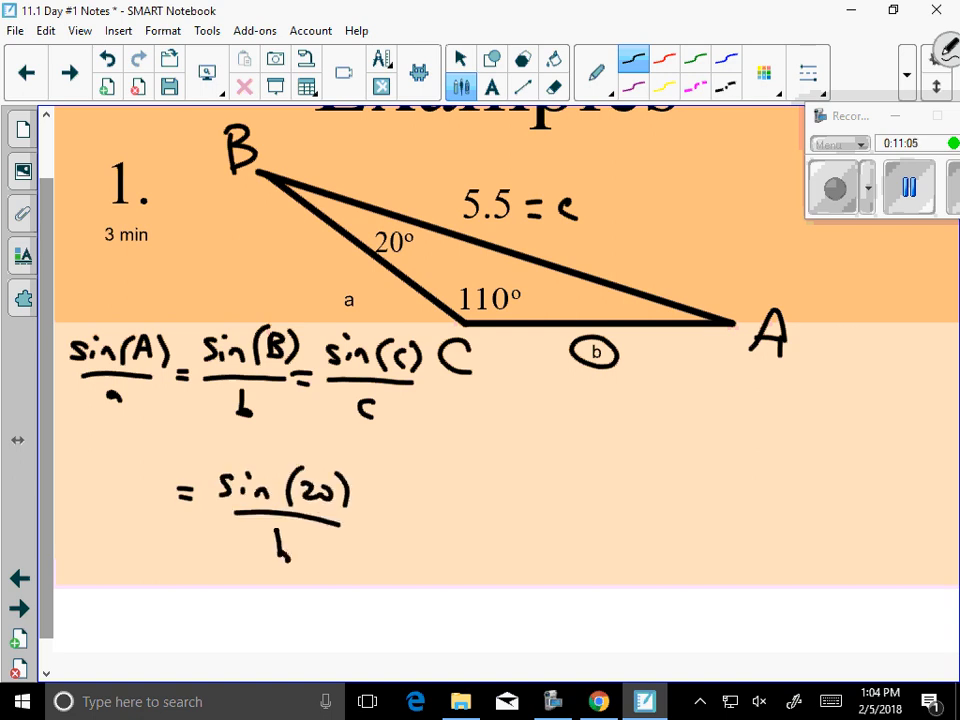
left_click(375, 522)
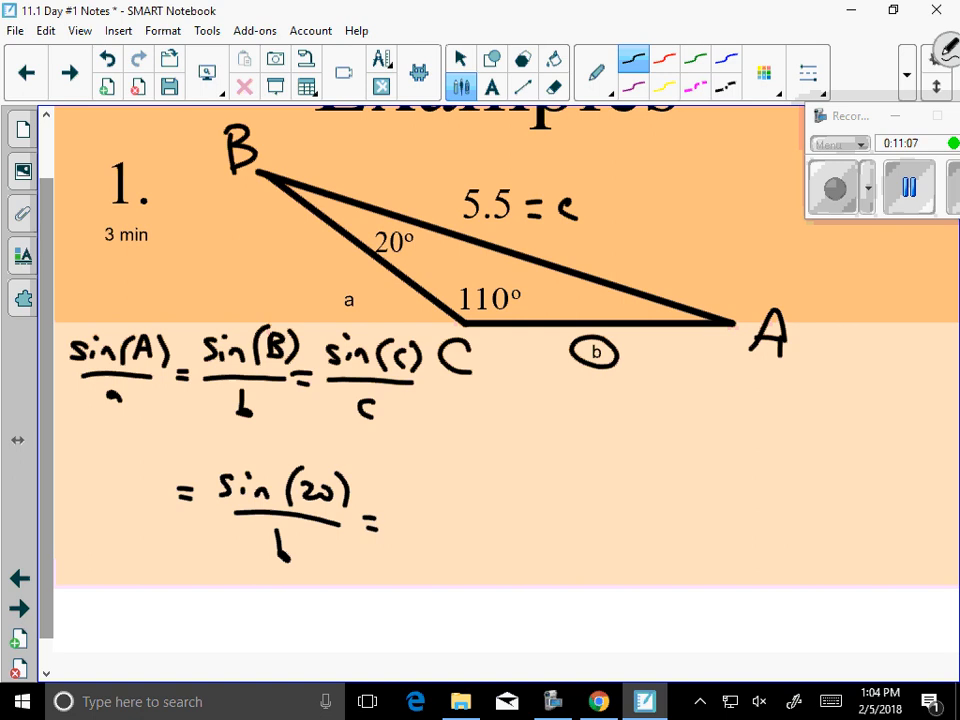
left_click_drag(400, 490, 490, 490)
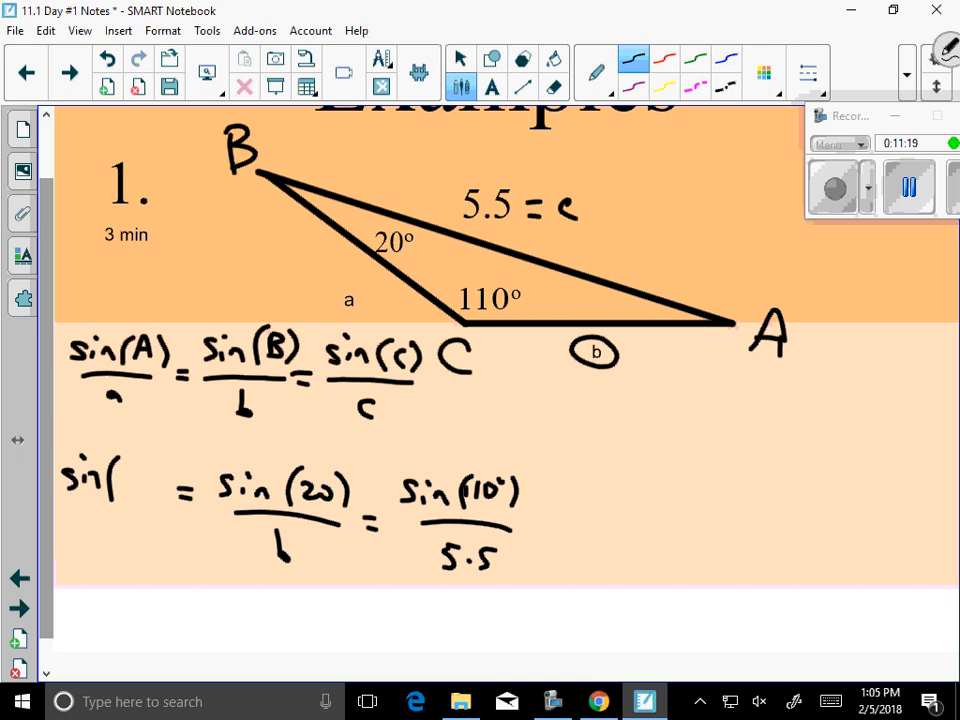
type("50°)")
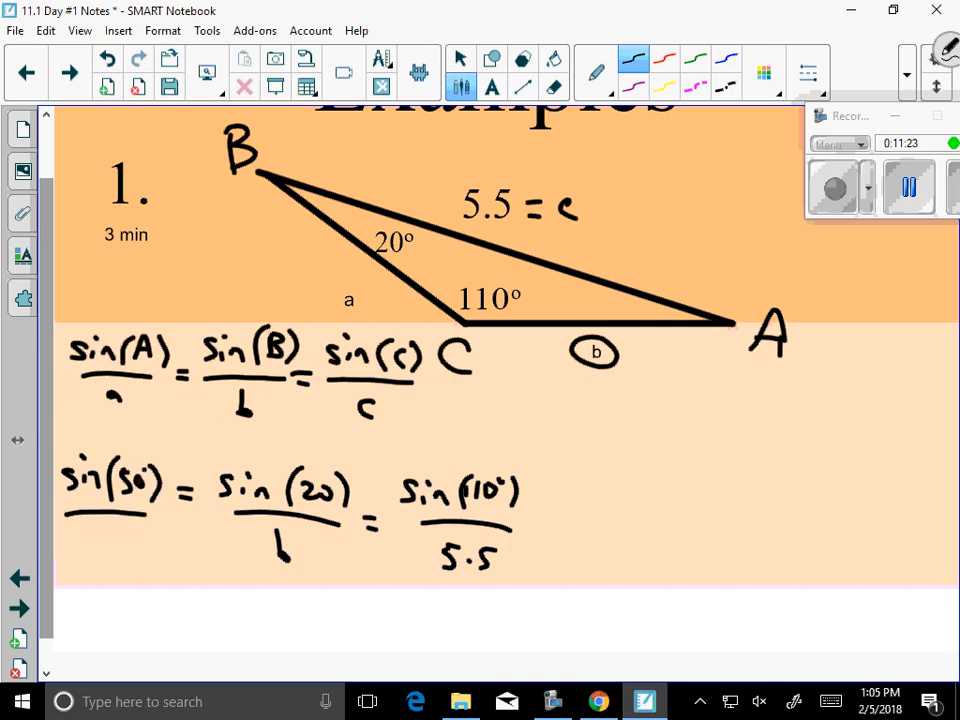
scroll("down", 3)
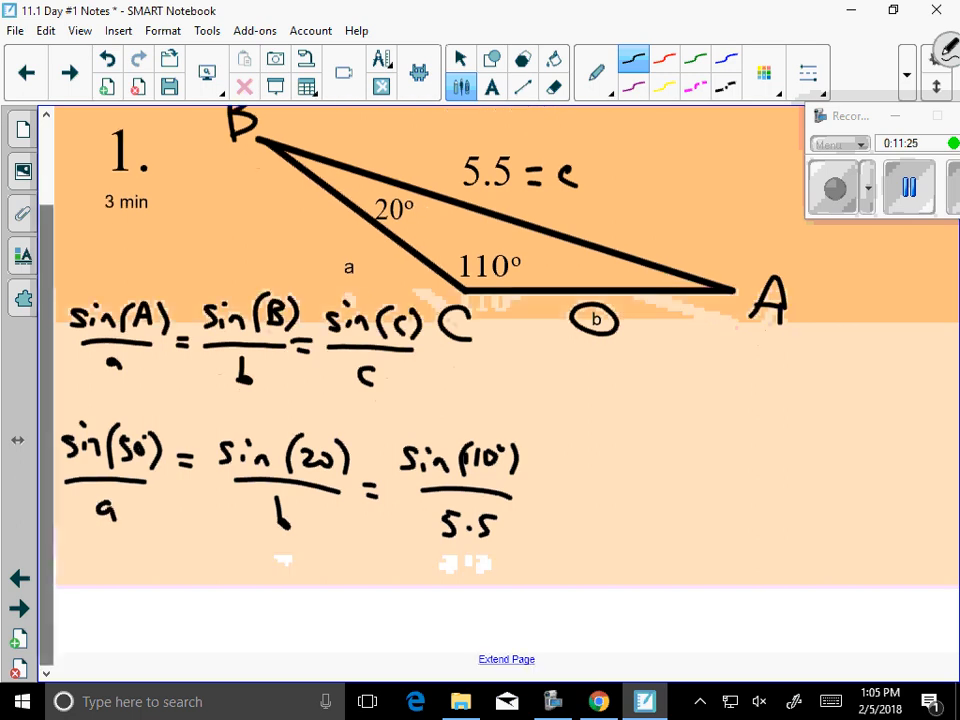
Box Example 1's ratios, solve b ≈ 2 in red and a ≈ 4.5 in green.
scroll("down", 3)
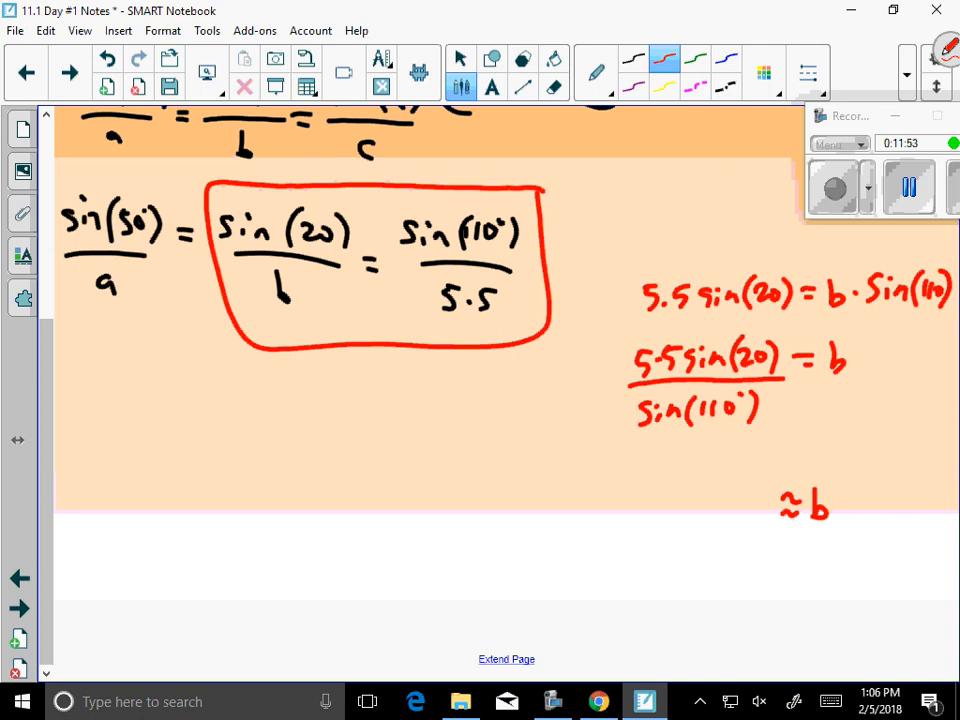
left_click_drag(700, 490, 725, 520)
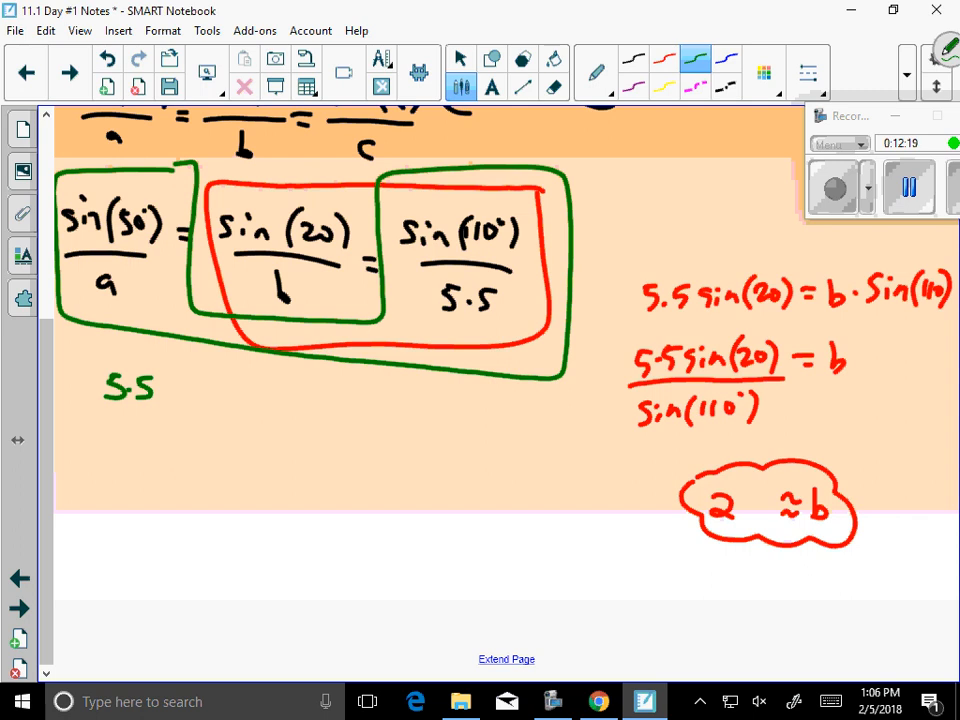
left_click_drag(170, 390, 185, 385)
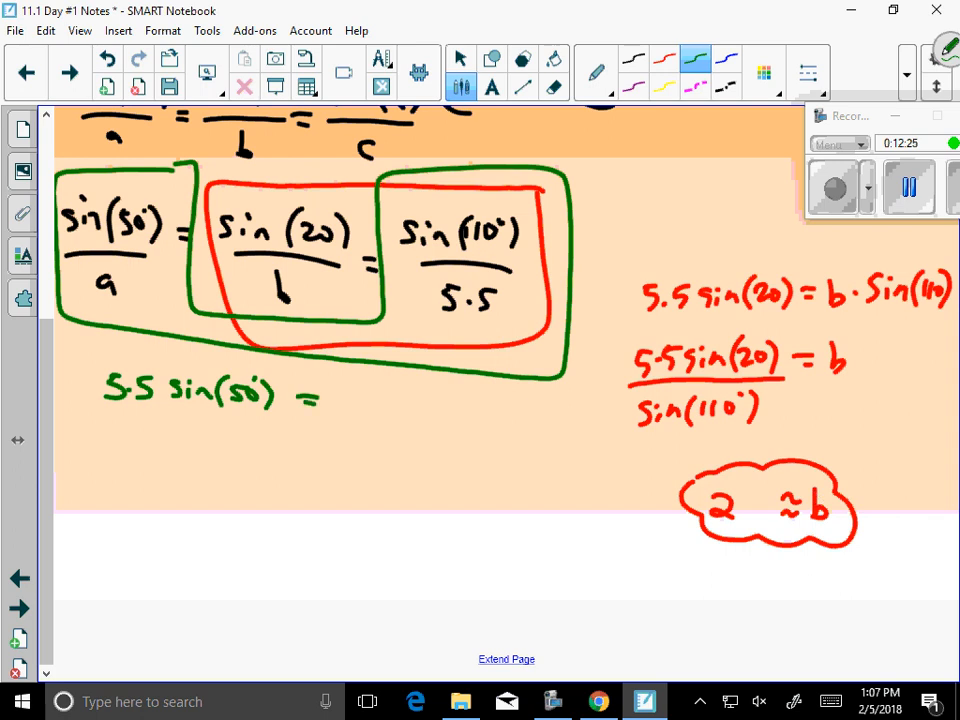
left_click_drag(330, 405, 350, 415)
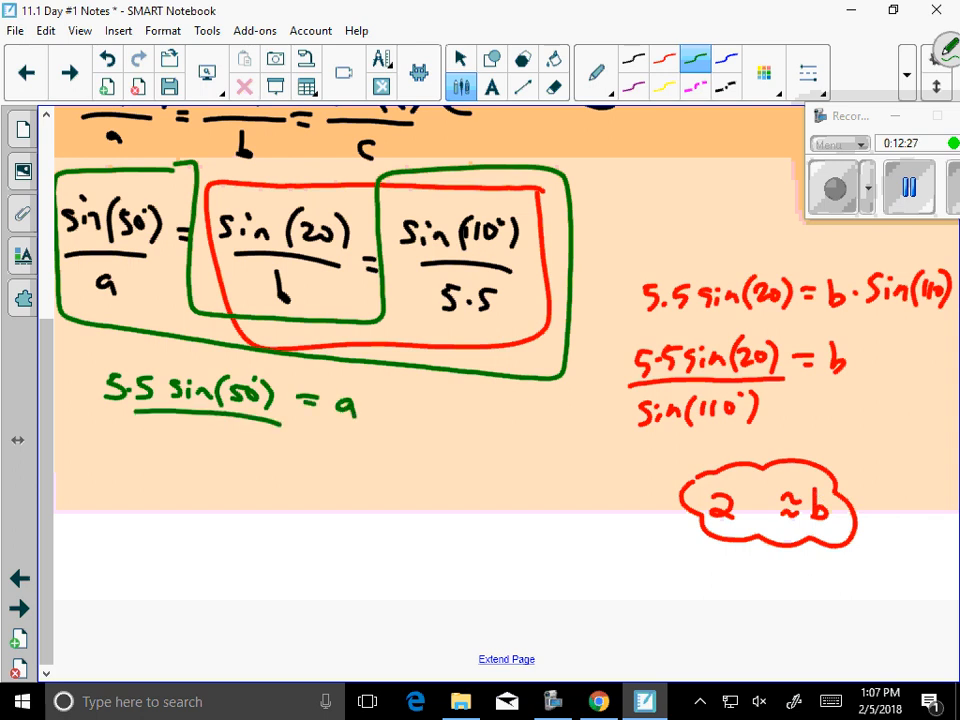
type("Sin(1")
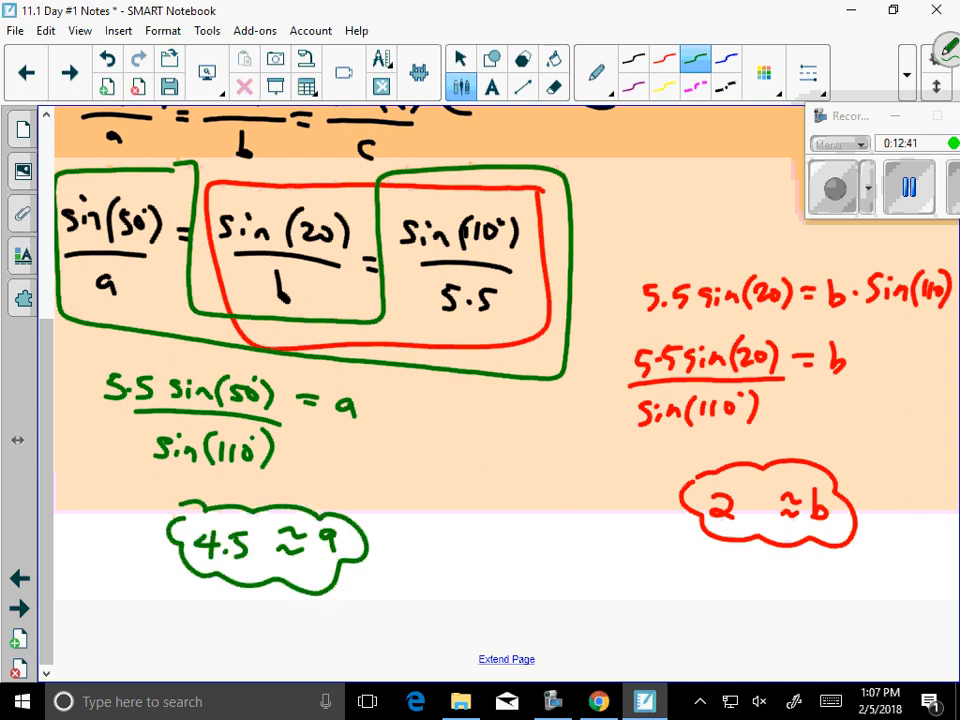
On Example 2, mark the top angle 75° and write sin(75)/200 = sin(65)/b = sin(40)/a.
left_click(66, 71)
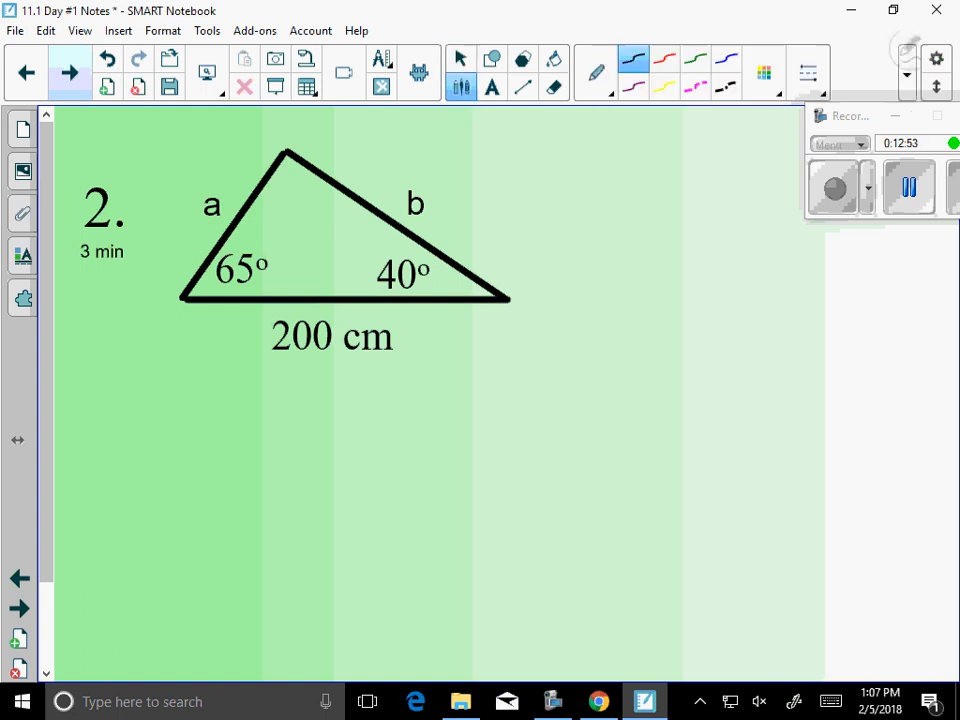
left_click_drag(150, 420, 250, 400)
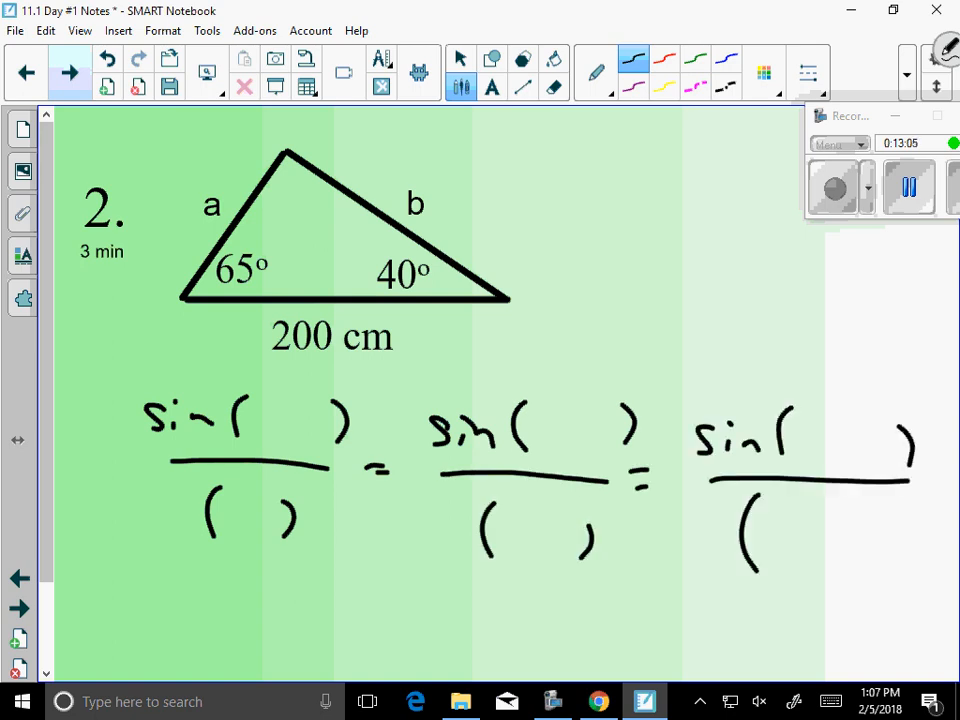
left_click_drag(850, 510, 860, 560)
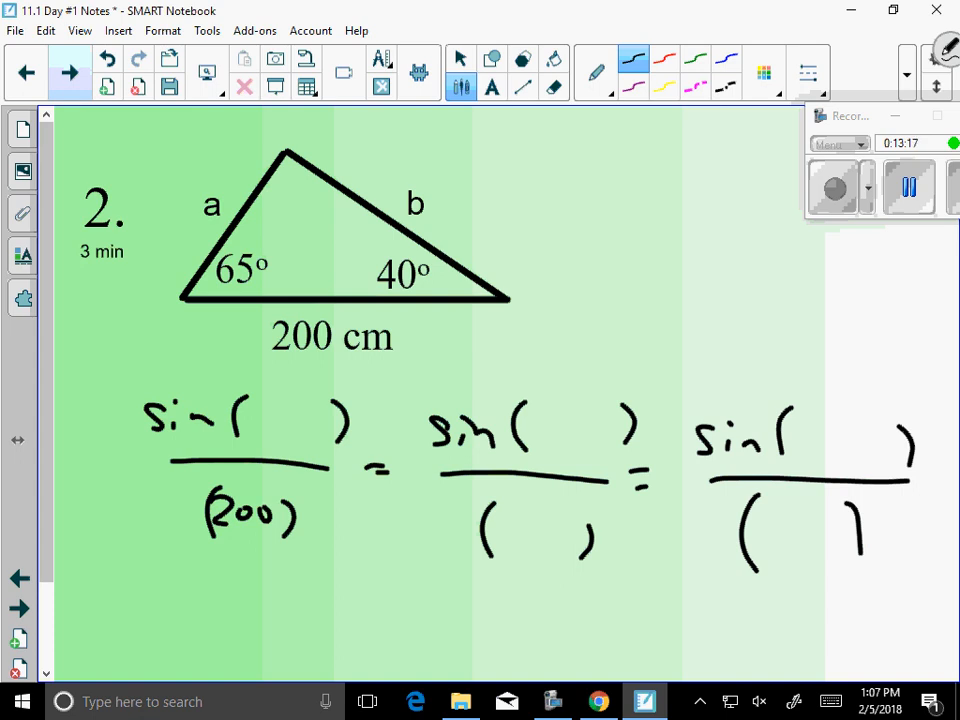
left_click_drag(290, 175, 320, 195)
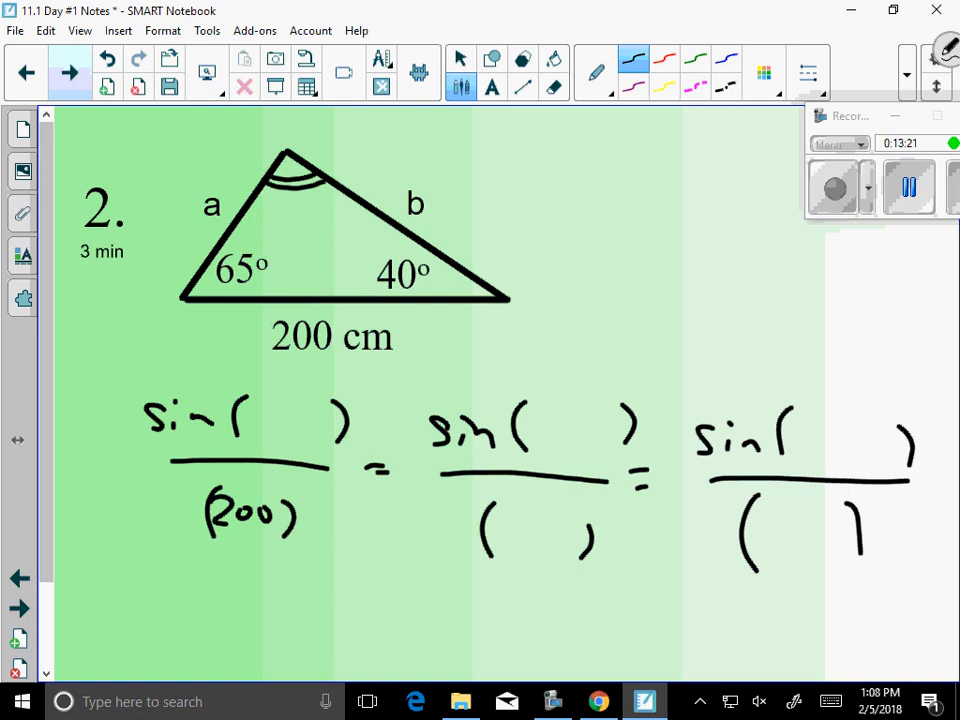
left_click_drag(290, 268, 355, 268)
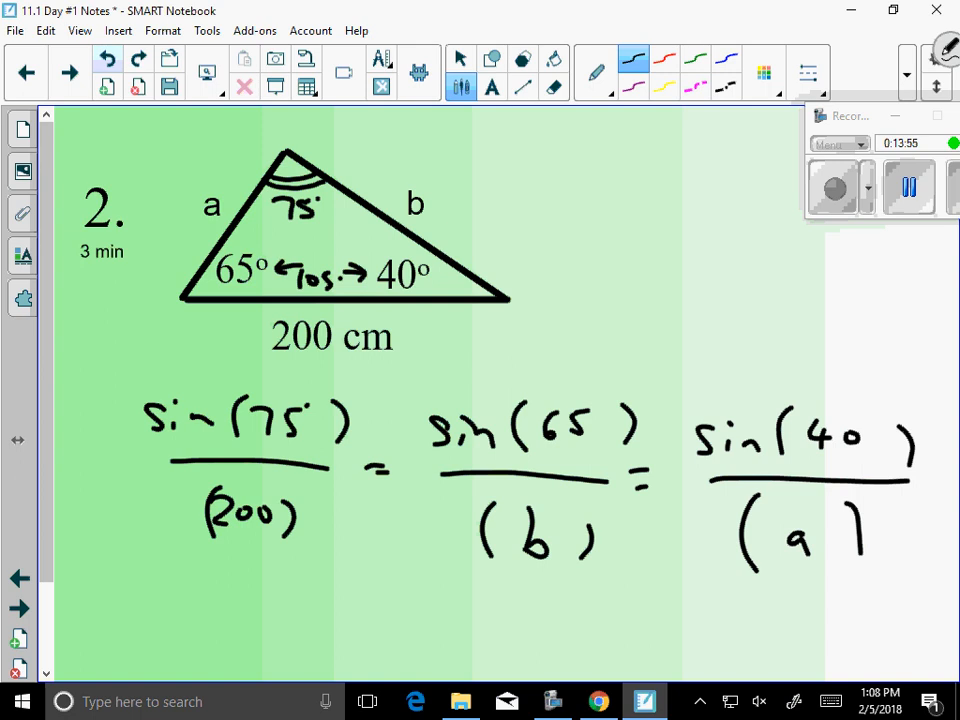
Box Example 2's ratios and circle b ≈ 187.7 in red and a ≈ 133.1 in blue.
scroll("down", 3)
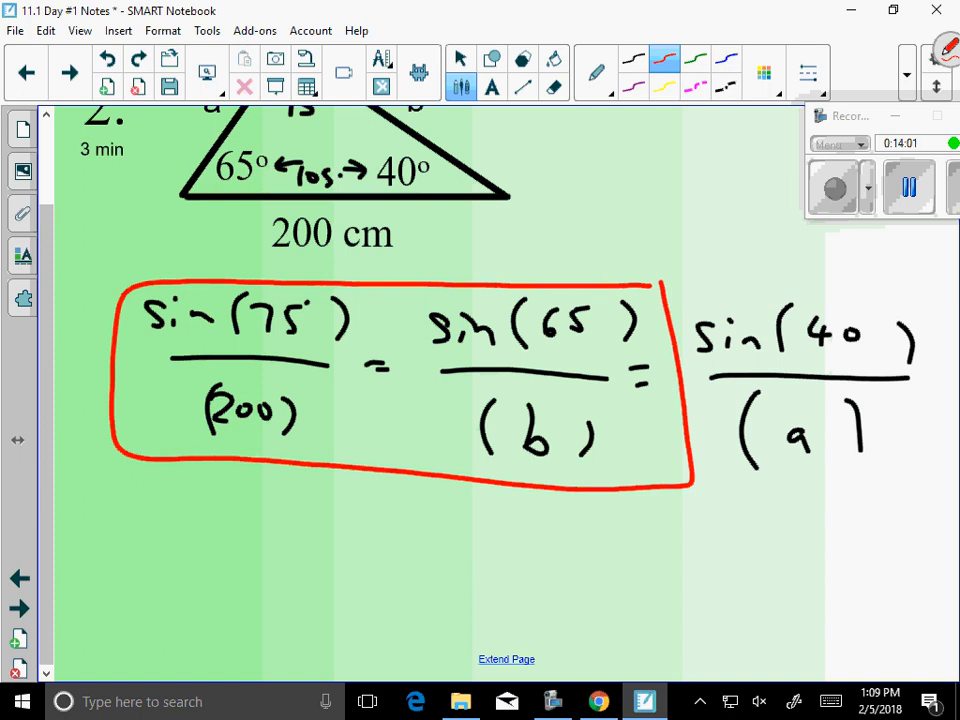
left_click_drag(170, 490, 232, 510)
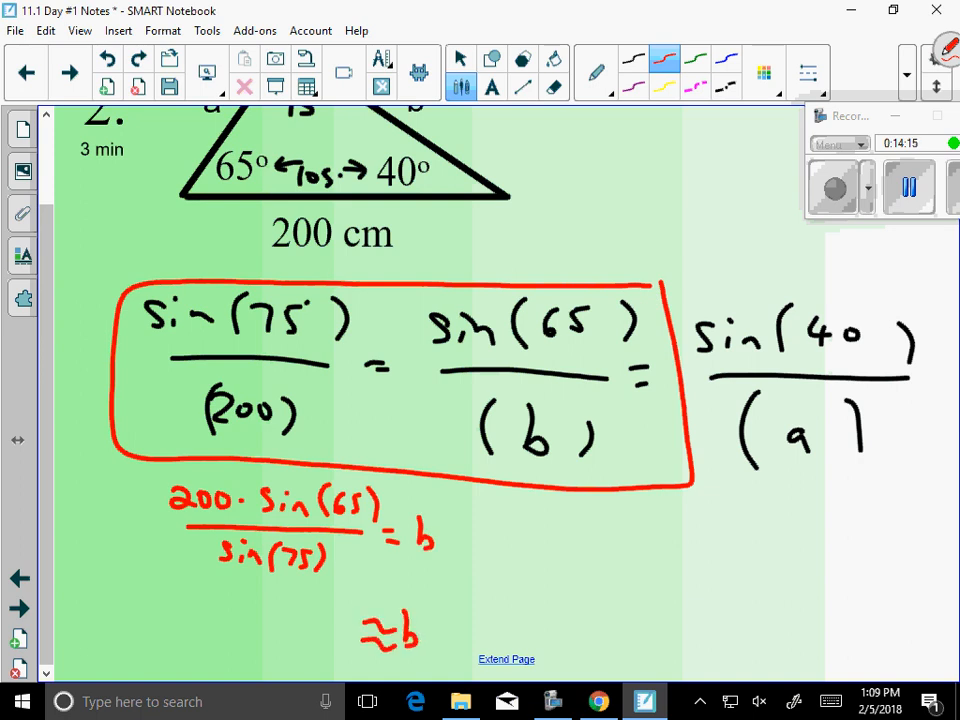
type("187.")
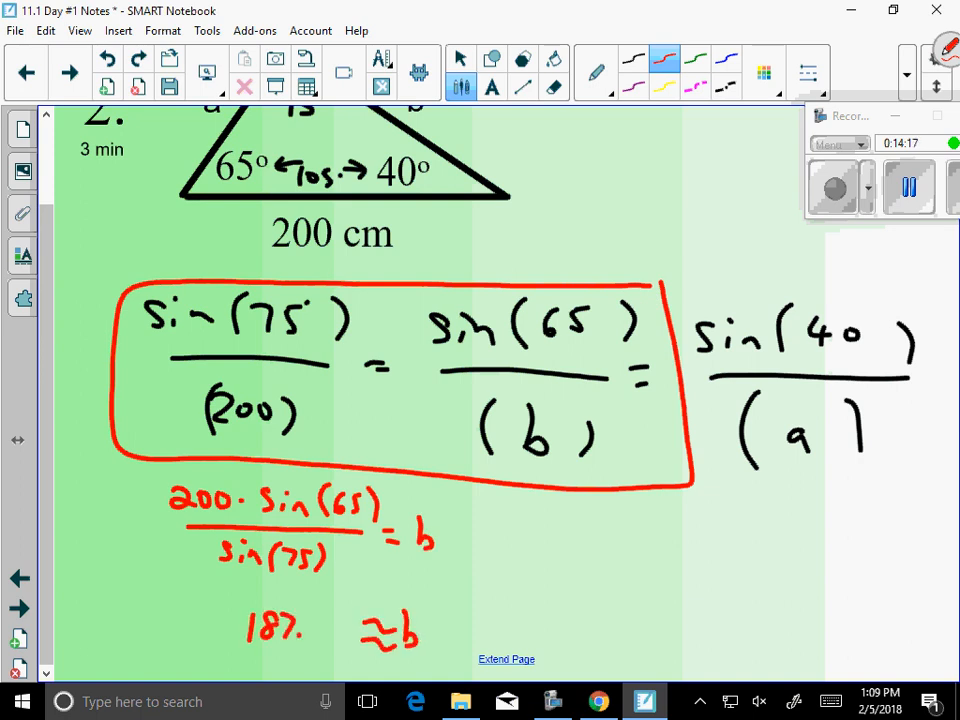
left_click_drag(300, 628, 340, 628)
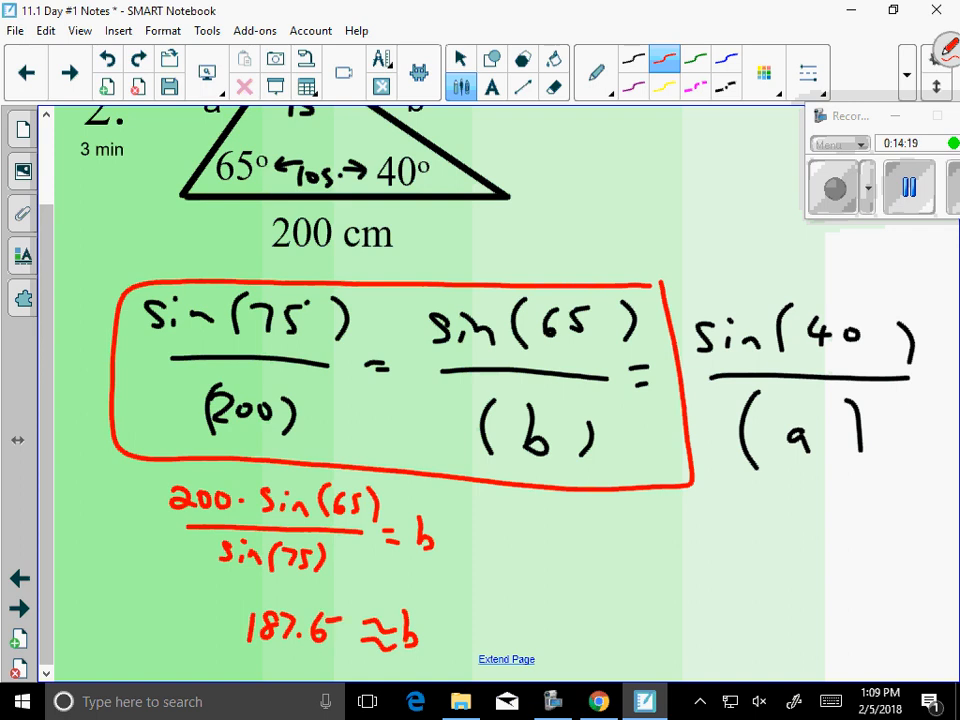
left_click(330, 625)
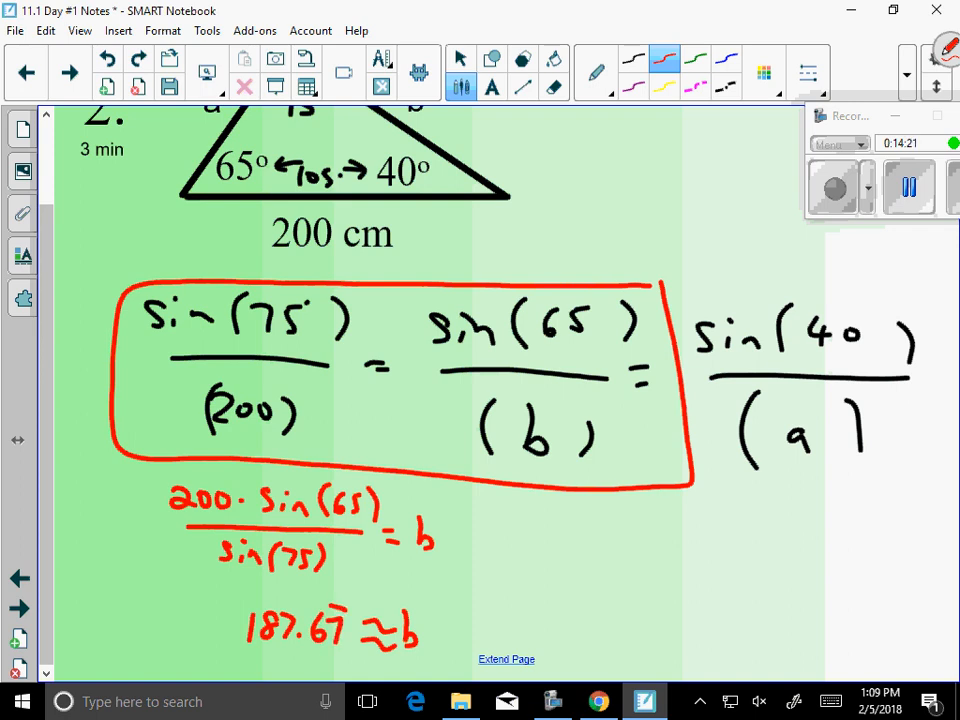
left_click(554, 87)
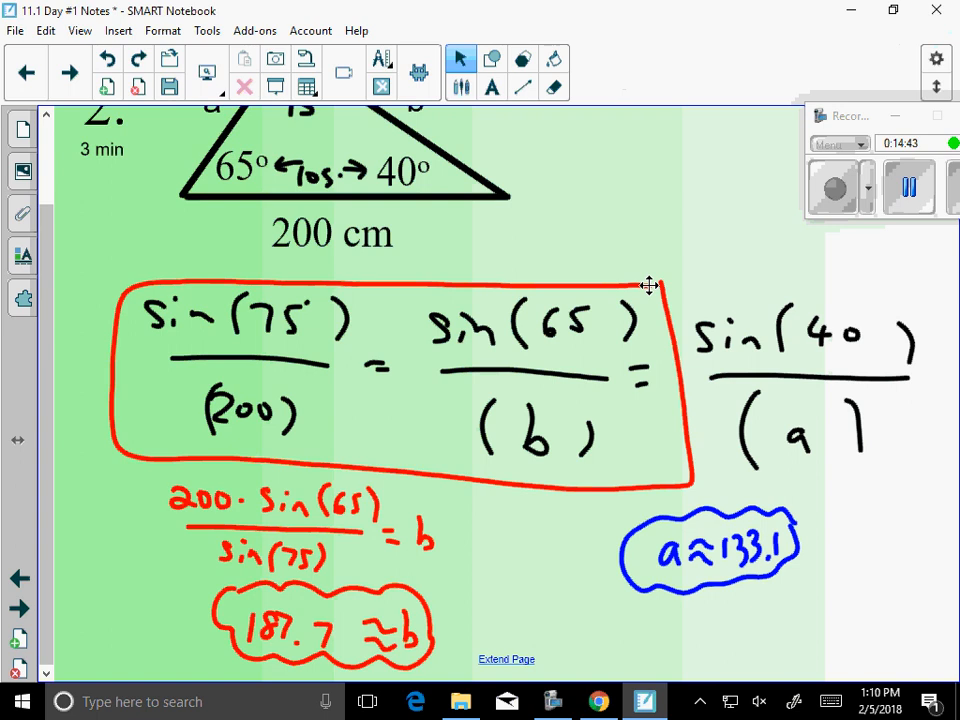
left_click(72, 74)
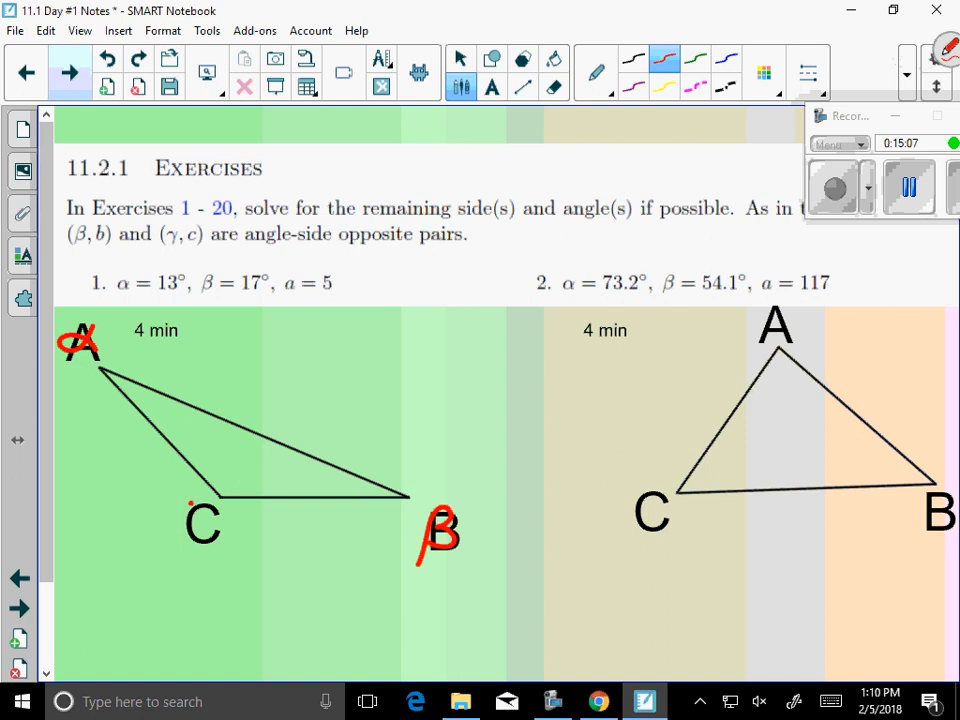
Write γ at vertex C in red and mark the angle at vertex A of exercise 1's triangle.
left_click_drag(215, 515, 200, 555)
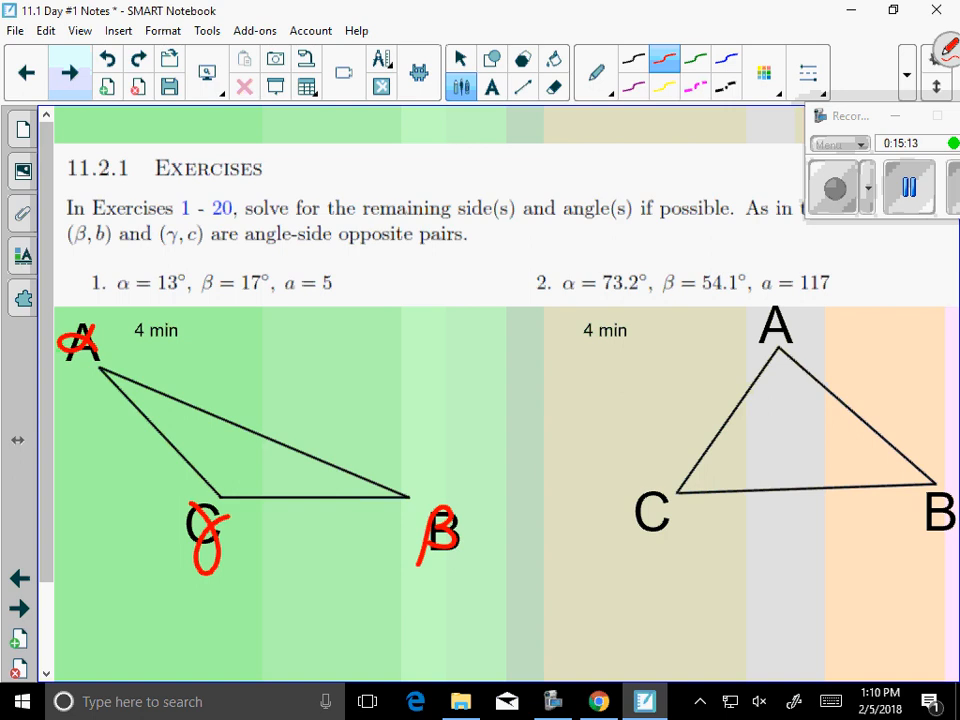
left_click_drag(120, 385, 145, 410)
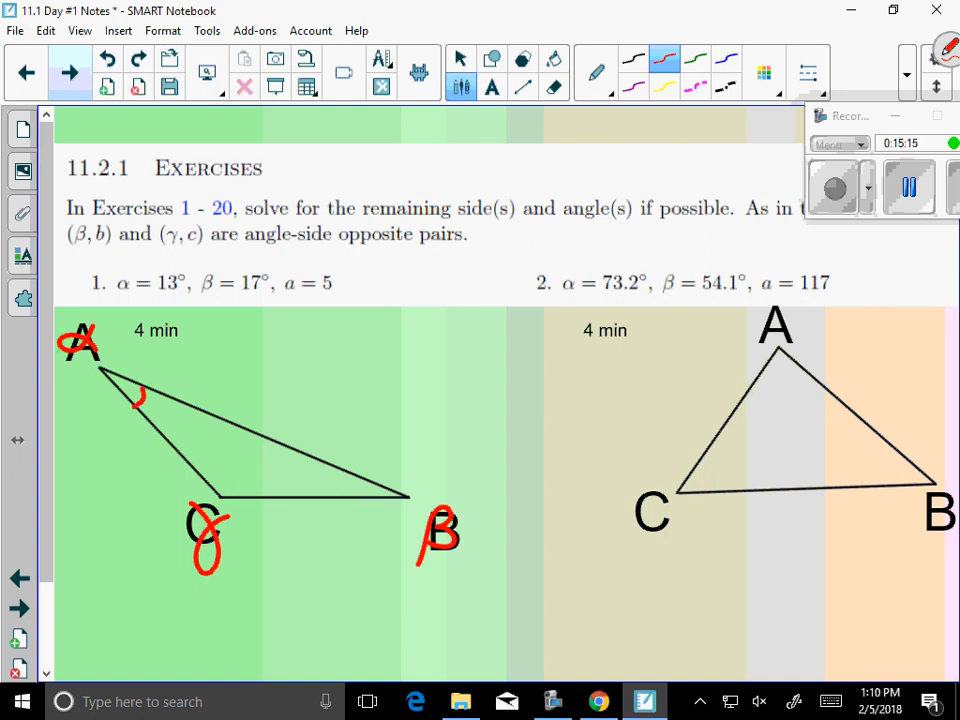